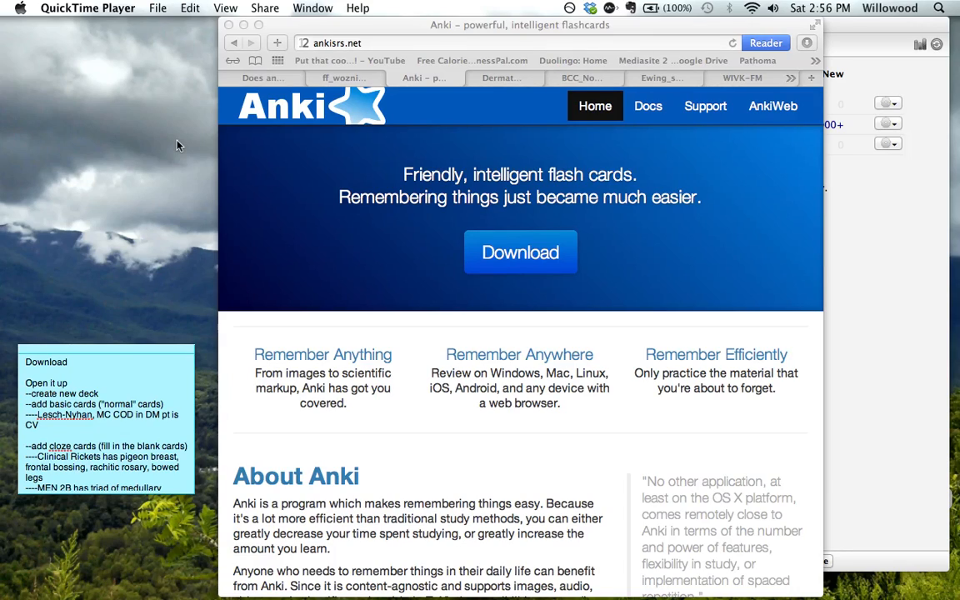
{"action": "mouse_move", "coordinate": [482, 368]}
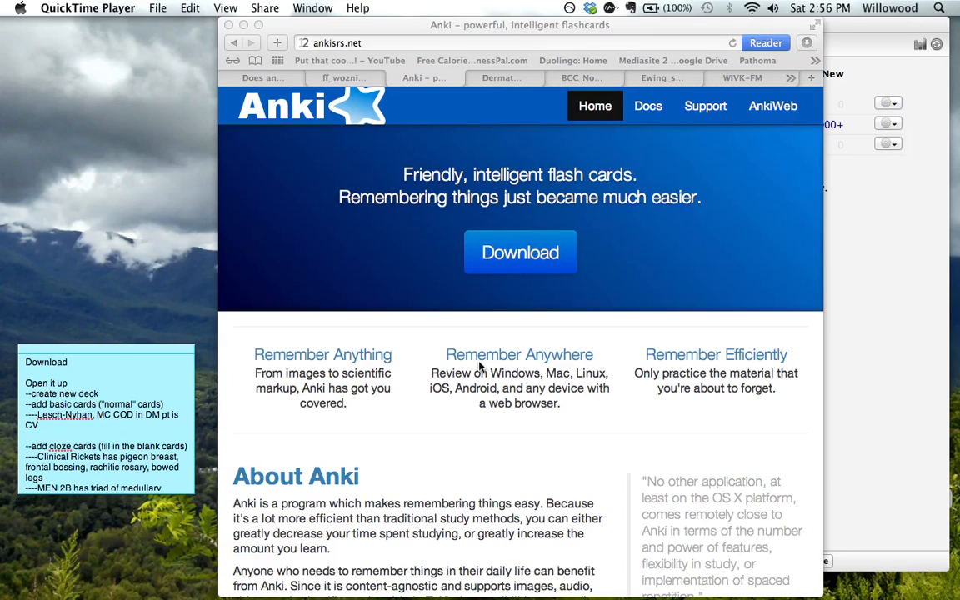
{"action": "mouse_move", "coordinate": [291, 274]}
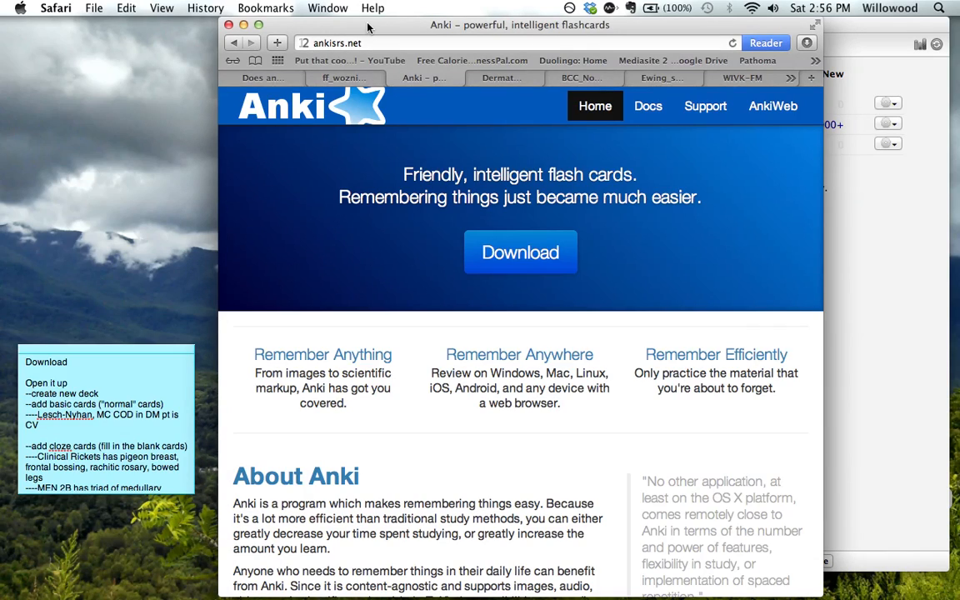
{"action": "mouse_move", "coordinate": [558, 165]}
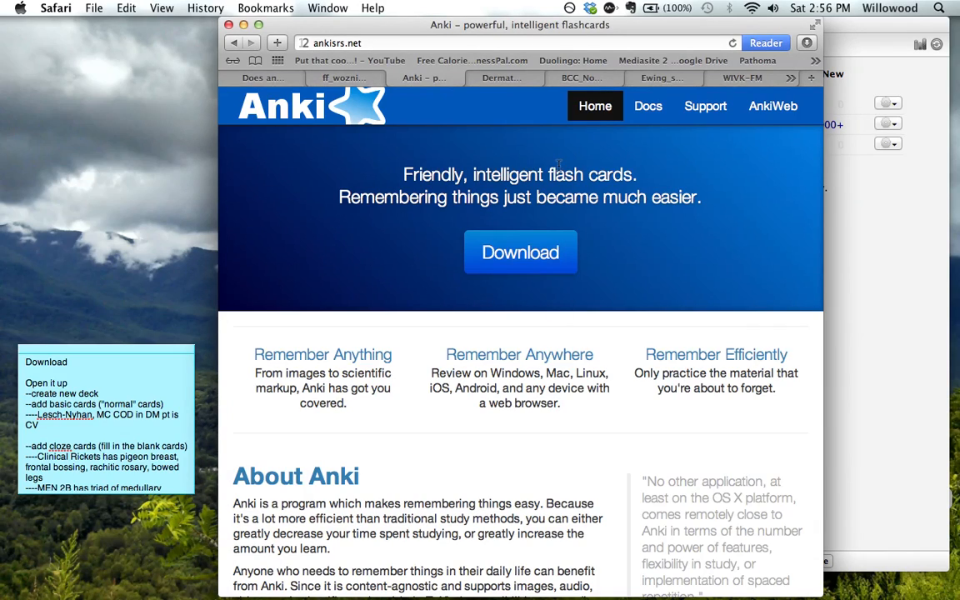
{"action": "mouse_move", "coordinate": [713, 80]}
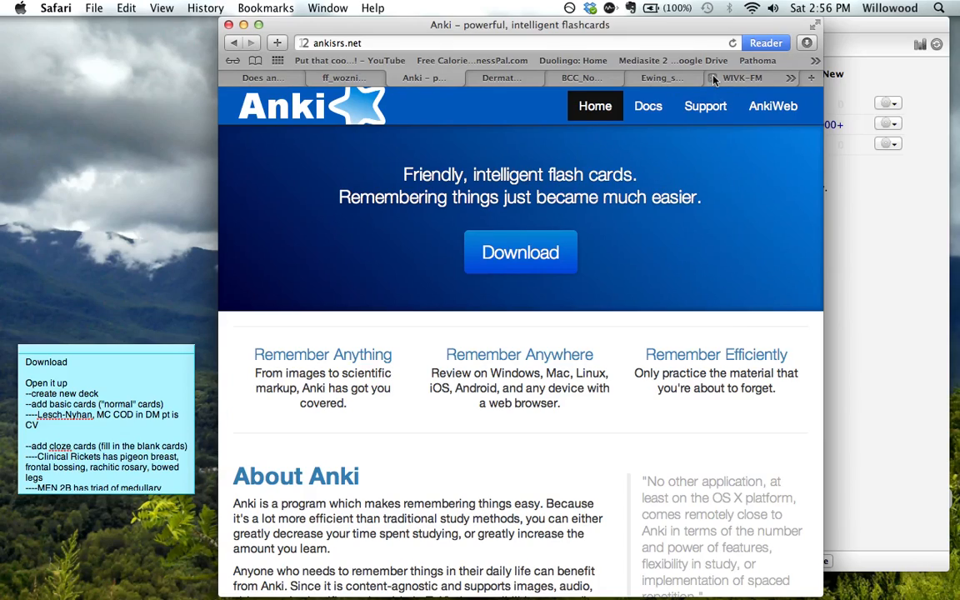
{"action": "mouse_move", "coordinate": [704, 213]}
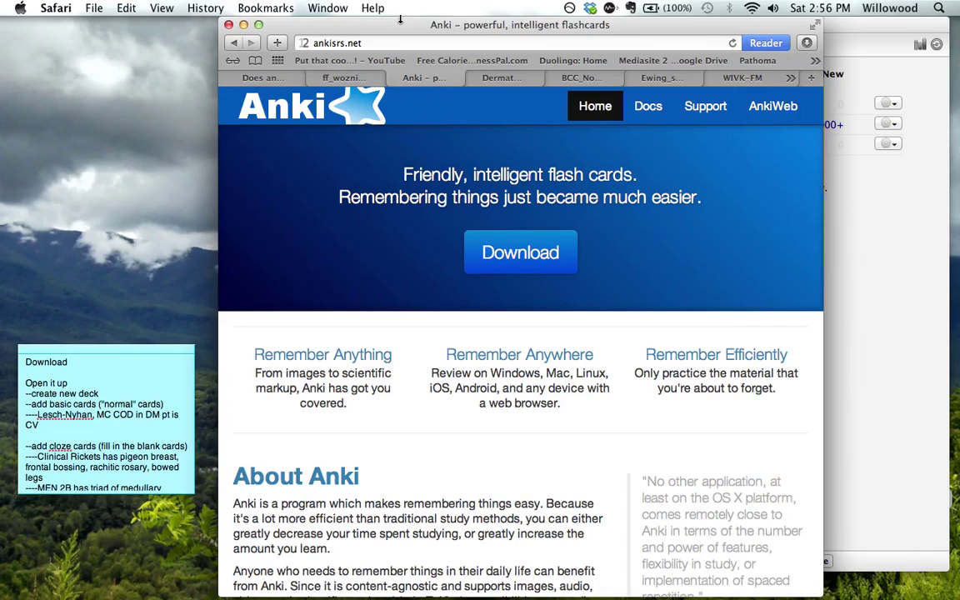
{"action": "mouse_move", "coordinate": [263, 132]}
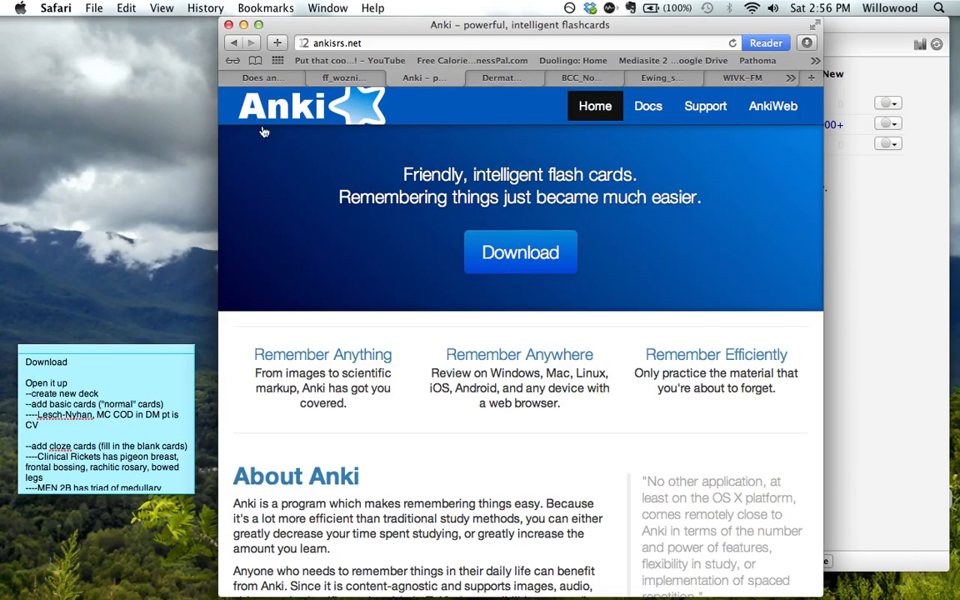
{"action": "mouse_move", "coordinate": [316, 267]}
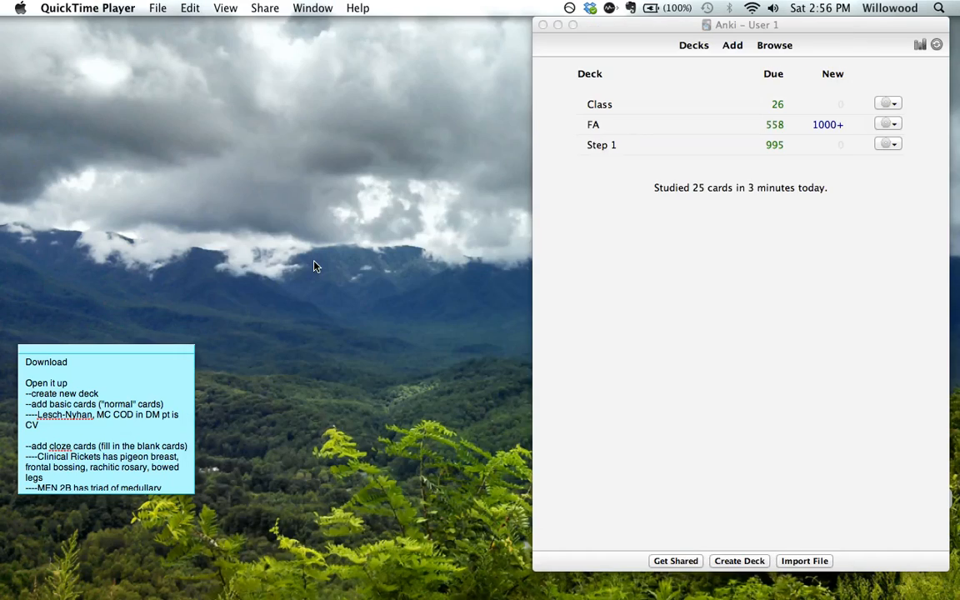
{"action": "mouse_move", "coordinate": [882, 90]}
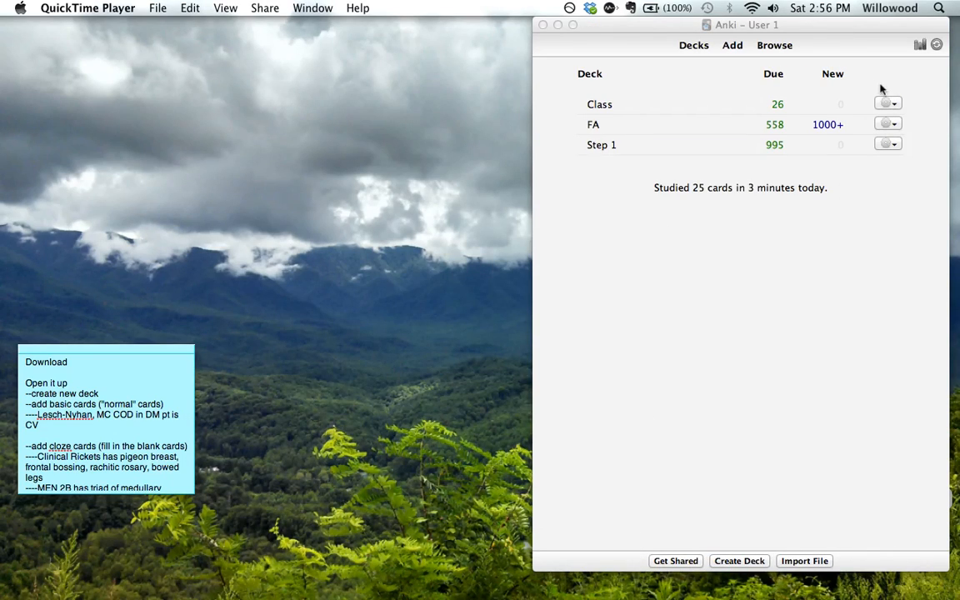
{"action": "mouse_move", "coordinate": [643, 75]}
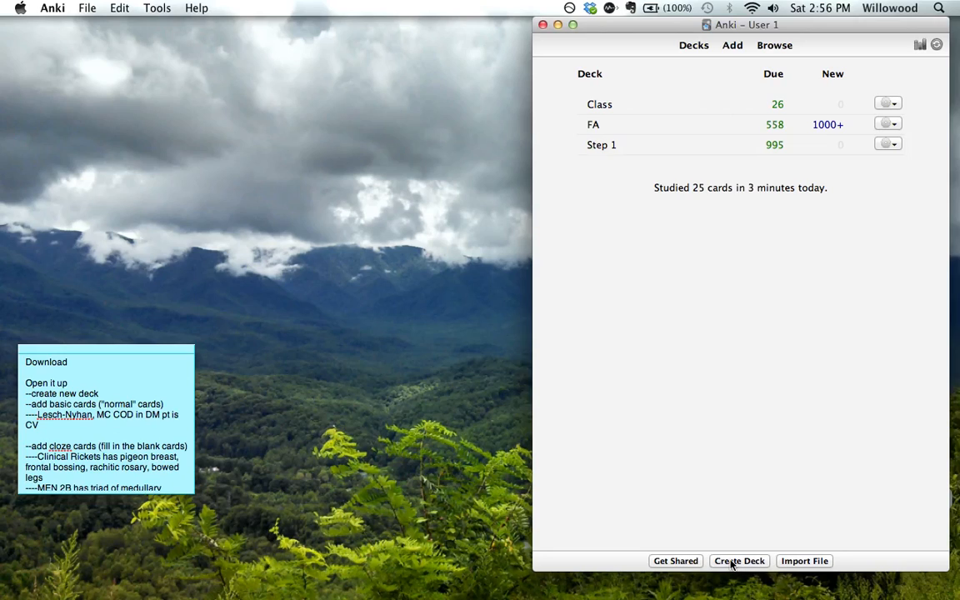
Create a new deck named 'Reddit test deck'.
{"action": "left_click", "coordinate": [740, 560]}
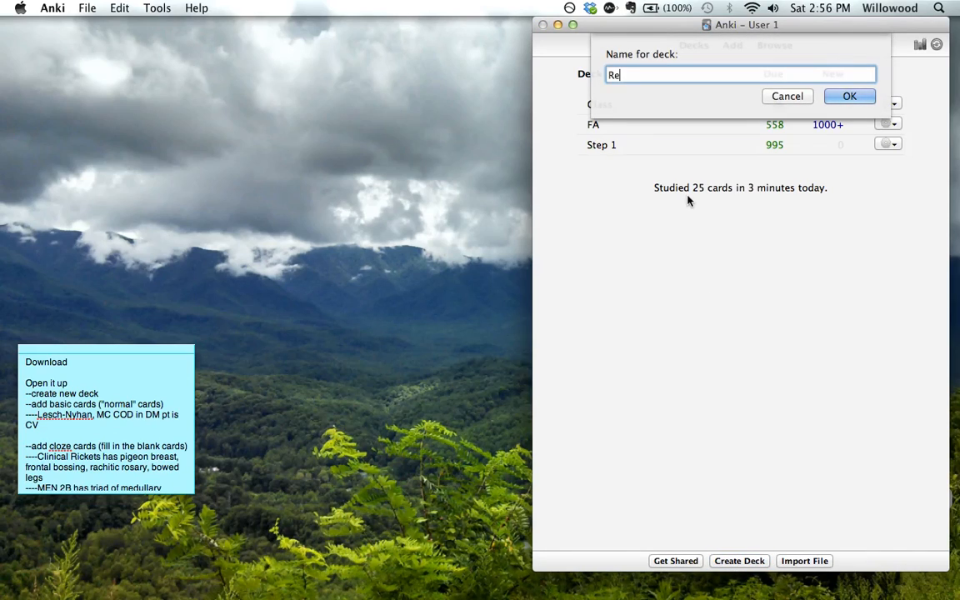
{"action": "type", "text": "ddit test d"}
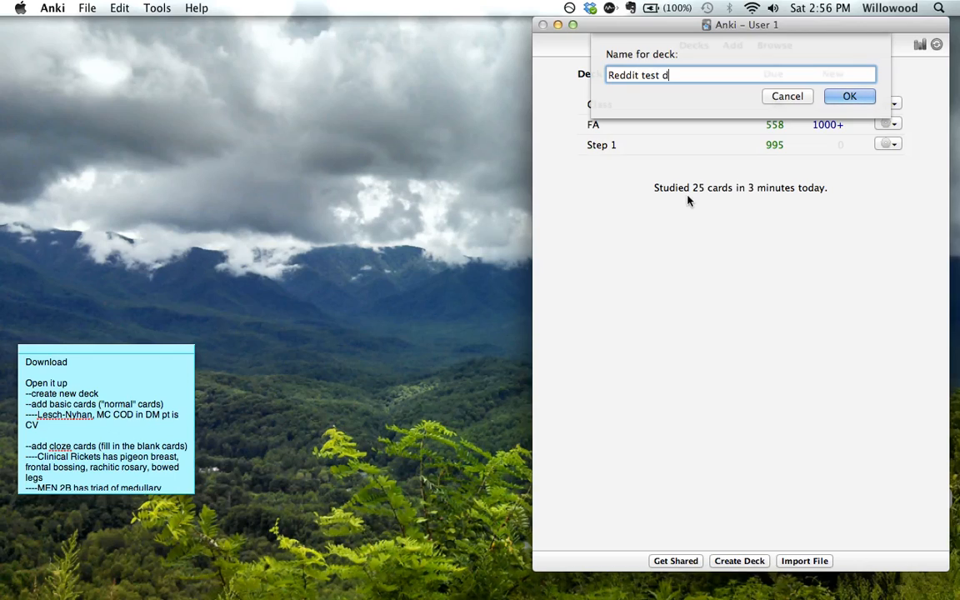
{"action": "left_click", "coordinate": [850, 95]}
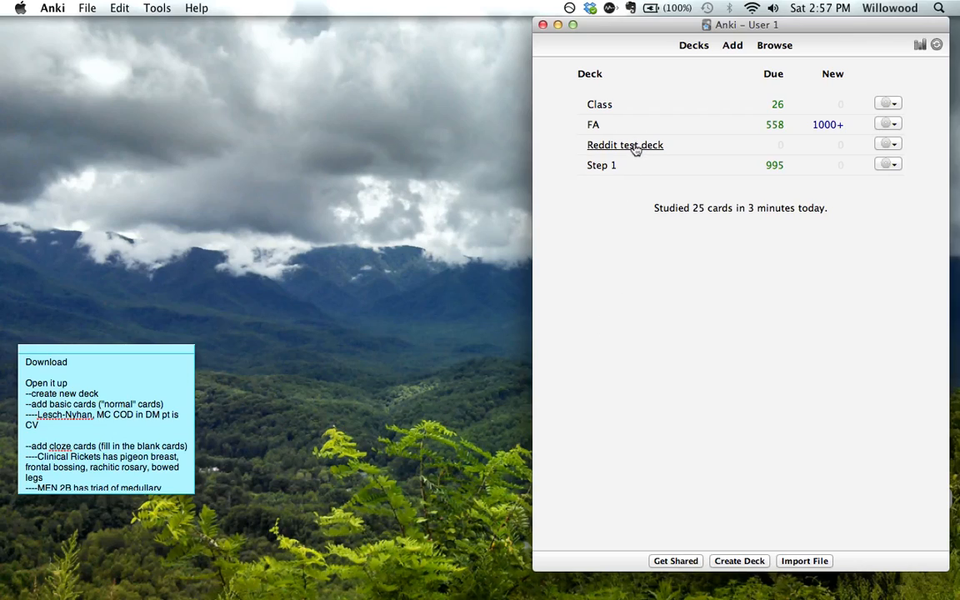
Open Reddit test deck's overview, return to the deck list, and reopen it.
{"action": "left_click", "coordinate": [625, 145]}
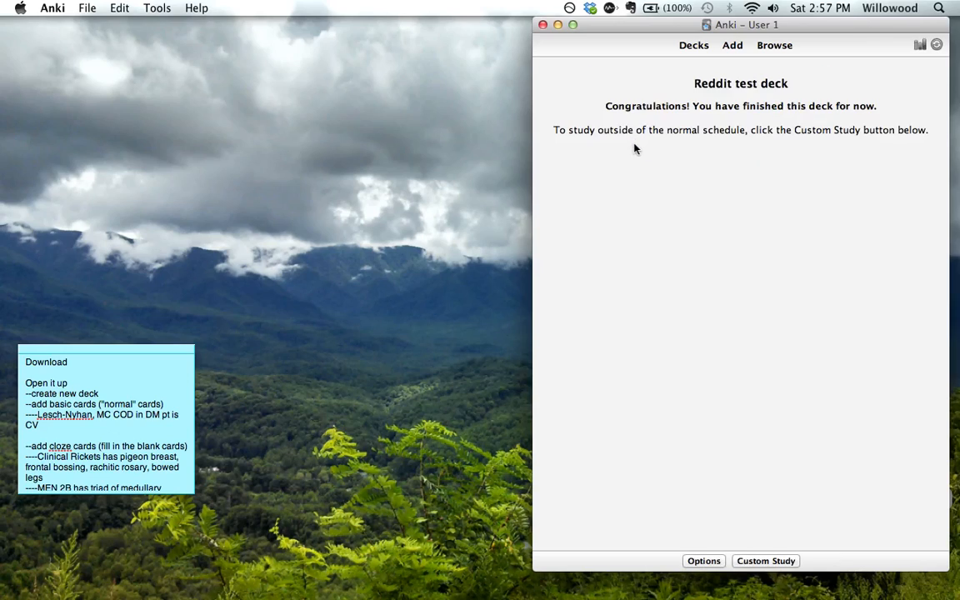
{"action": "left_click", "coordinate": [694, 45]}
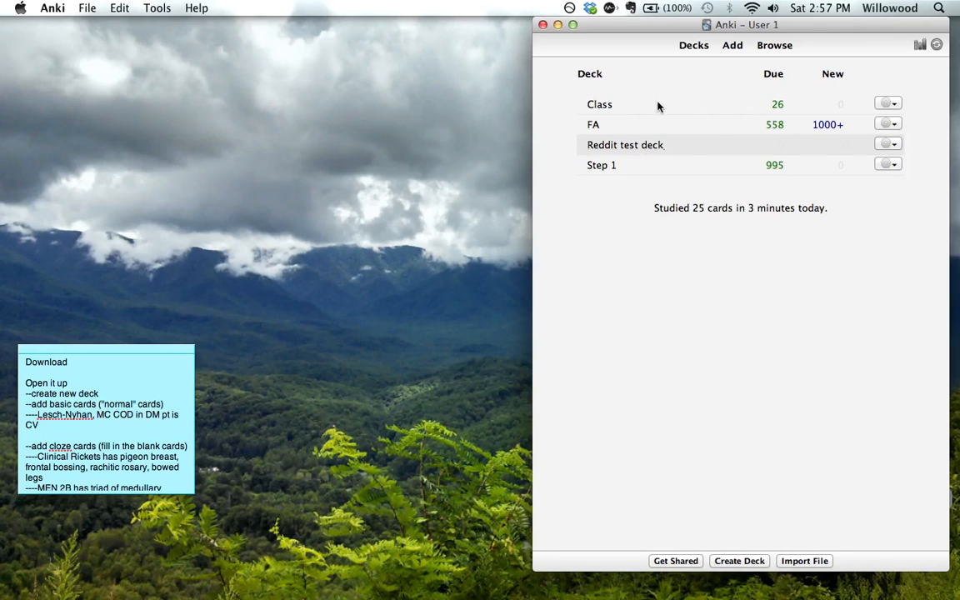
{"action": "mouse_move", "coordinate": [604, 161]}
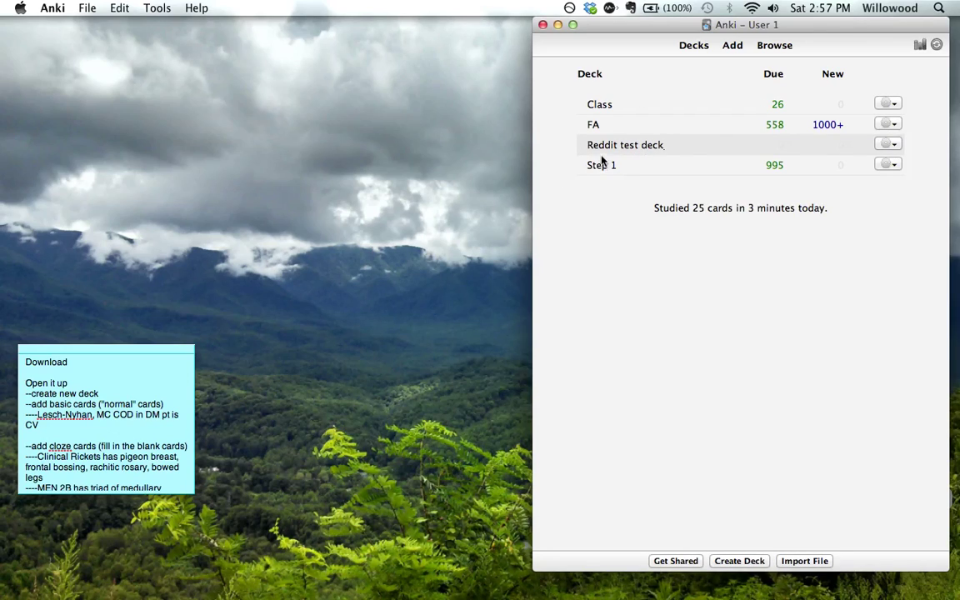
{"action": "mouse_move", "coordinate": [647, 142]}
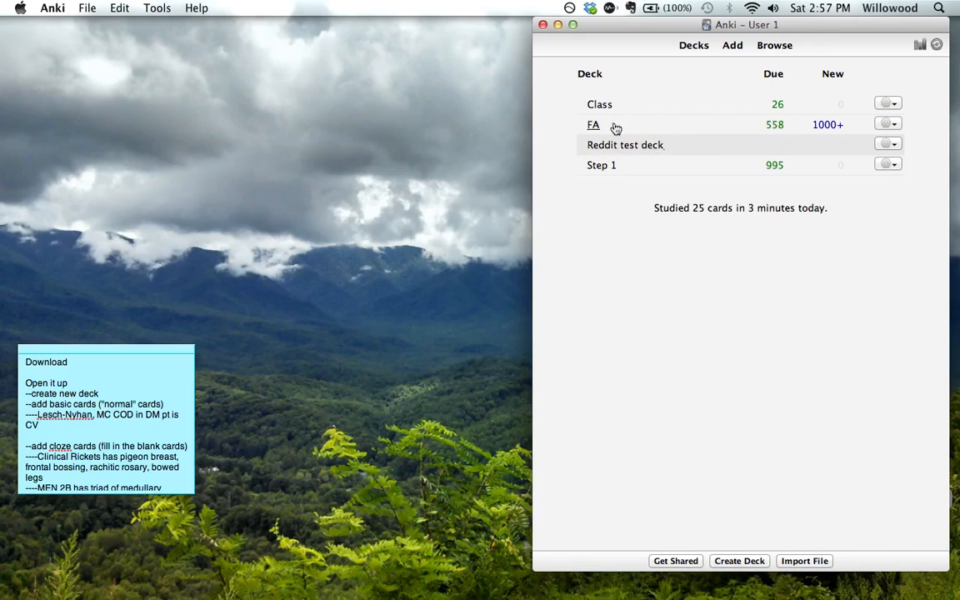
{"action": "mouse_move", "coordinate": [687, 313]}
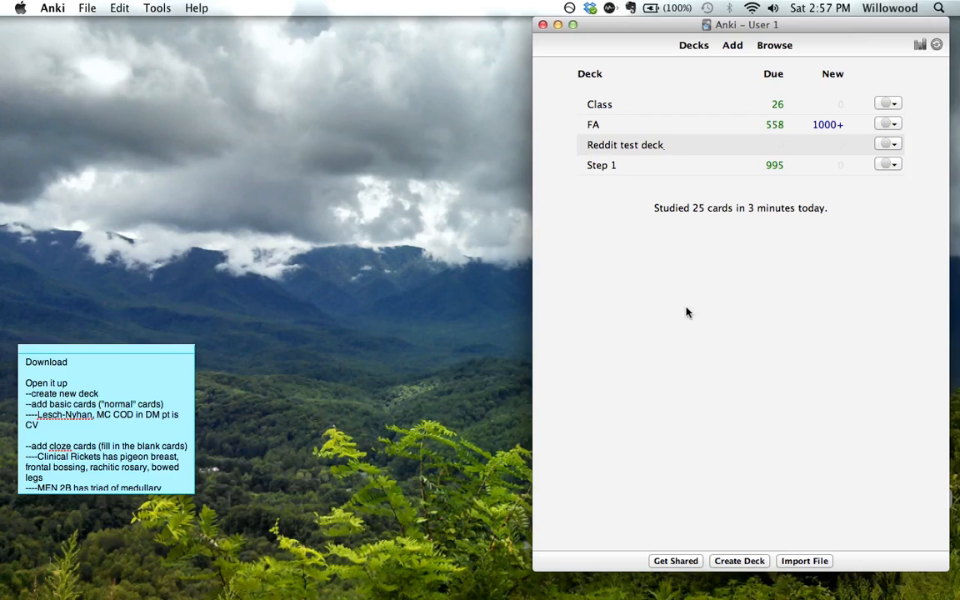
{"action": "mouse_move", "coordinate": [625, 144]}
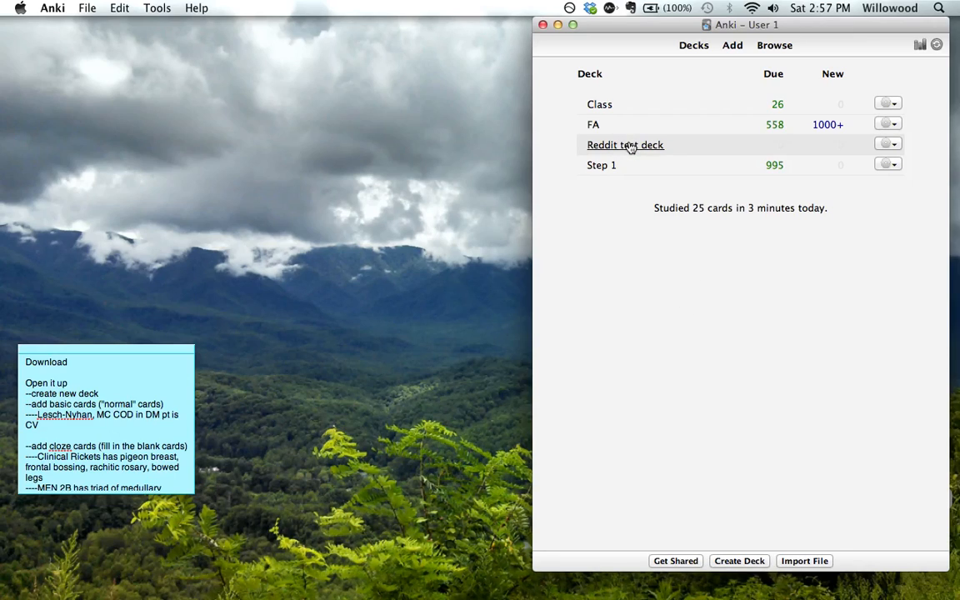
{"action": "left_click", "coordinate": [625, 143]}
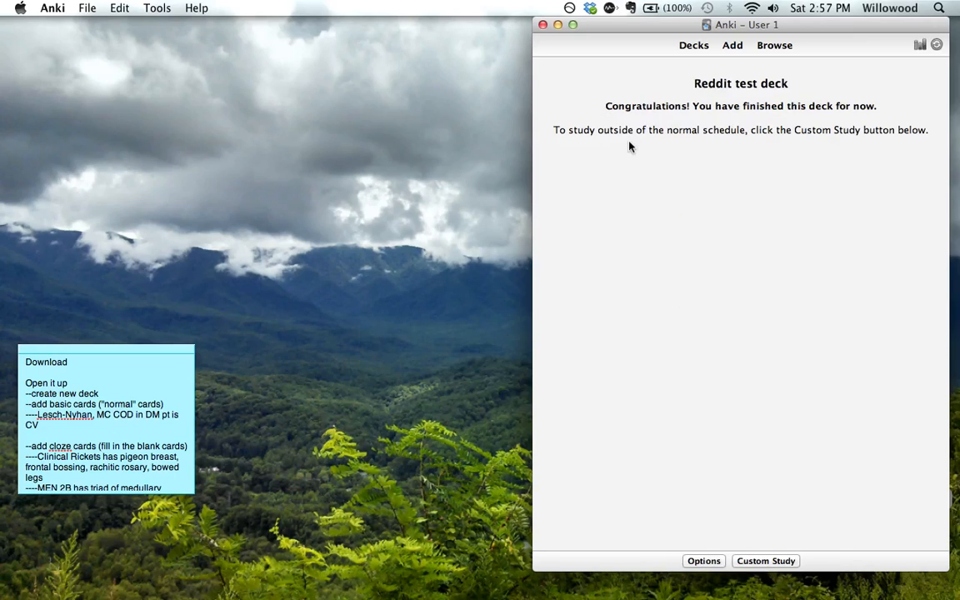
{"action": "mouse_move", "coordinate": [675, 264]}
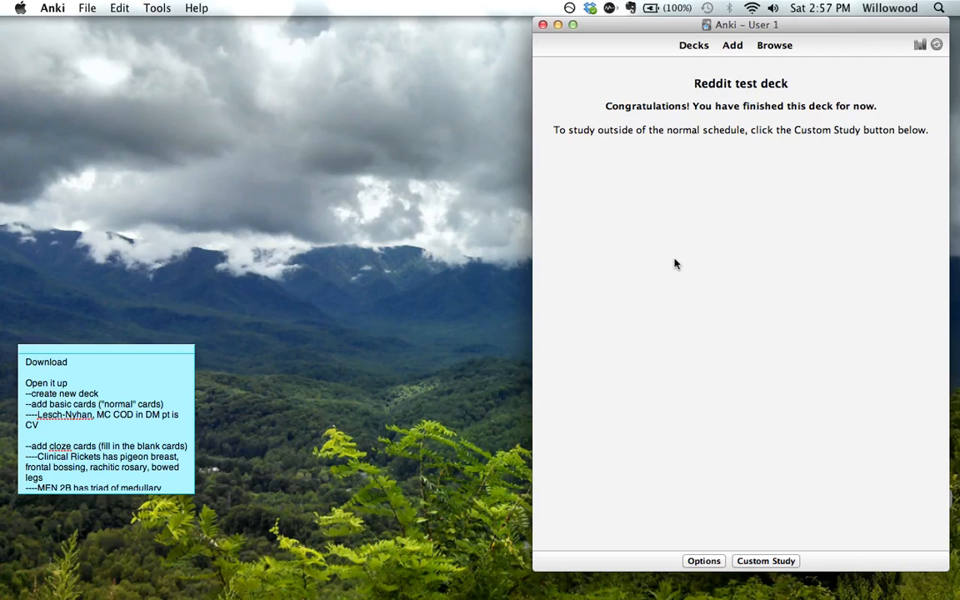
{"action": "mouse_move", "coordinate": [723, 102]}
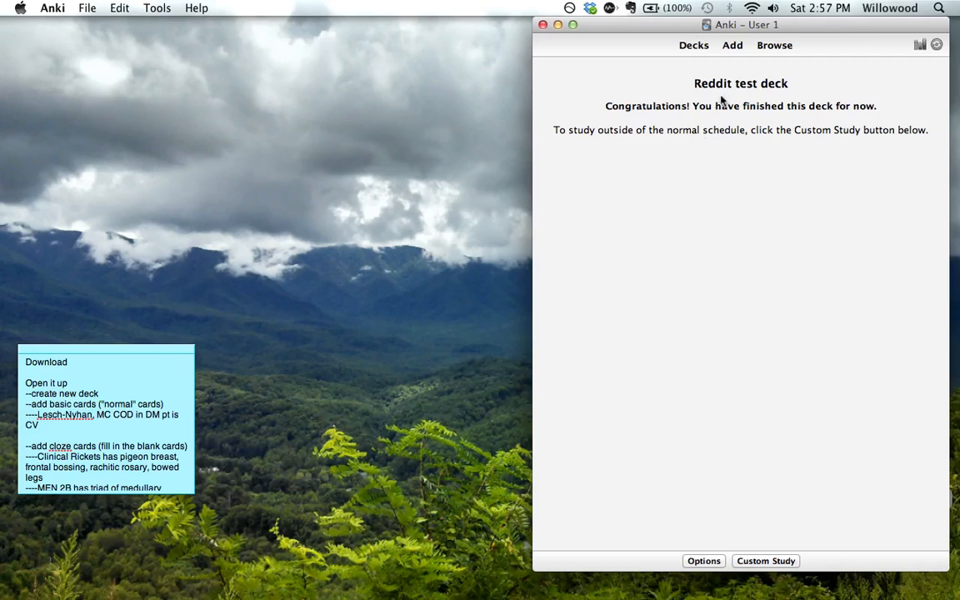
Open the Add card form for Reddit test deck, keeping Basic as the note type.
{"action": "left_click", "coordinate": [731, 45]}
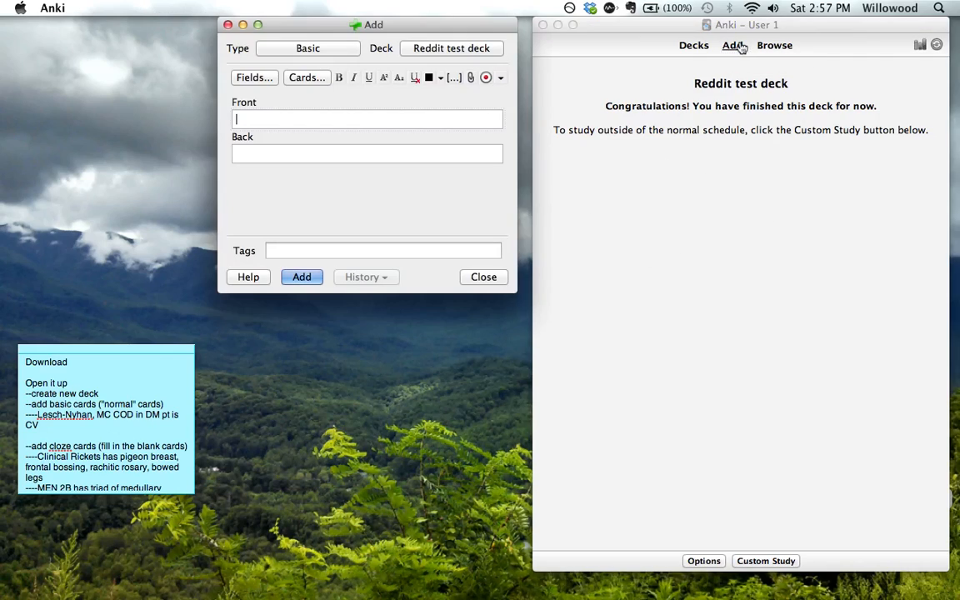
{"action": "left_click_drag", "start_coordinate": [366, 25], "coordinate": [360, 156]}
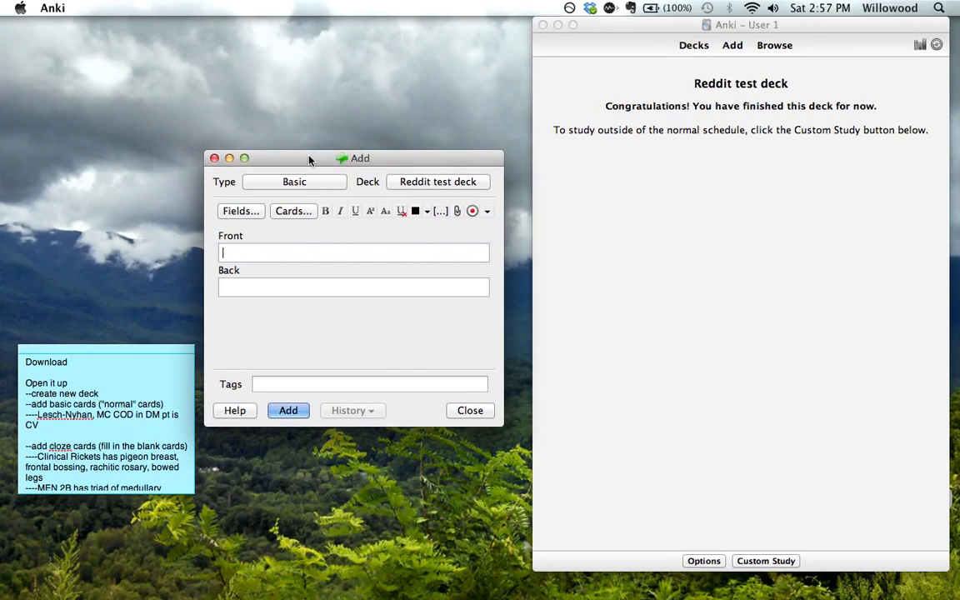
{"action": "left_click", "coordinate": [293, 182]}
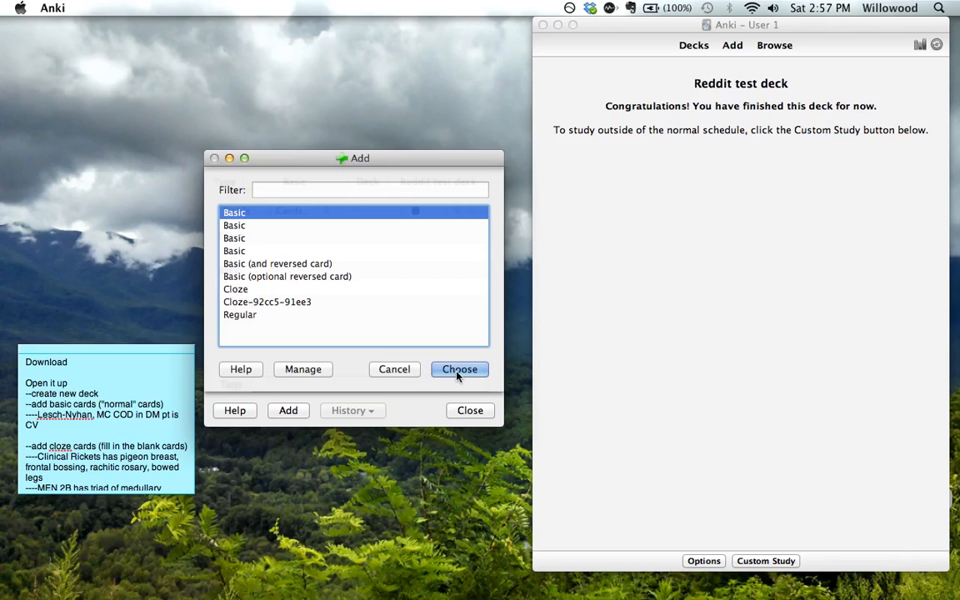
{"action": "left_click", "coordinate": [460, 370]}
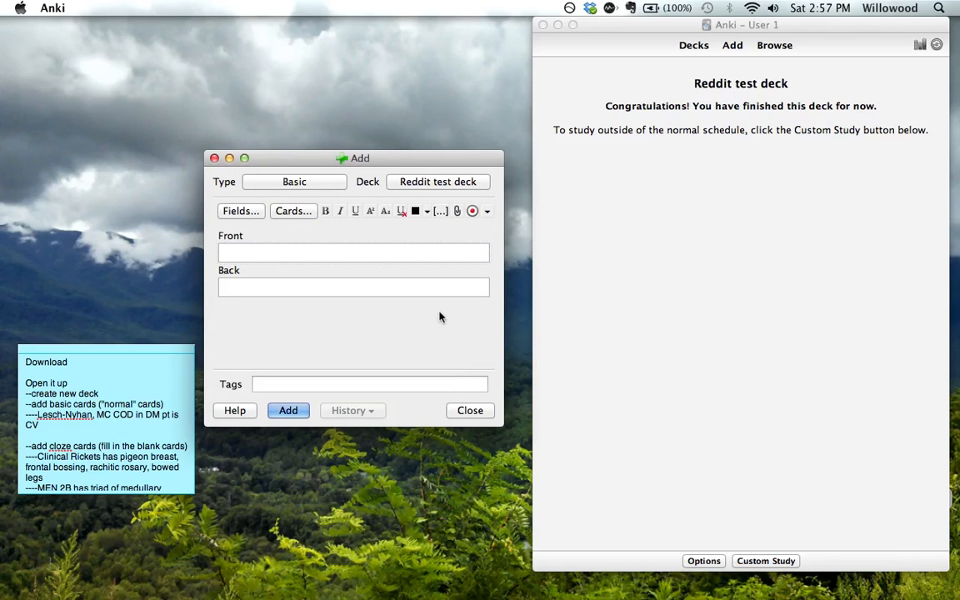
{"action": "mouse_move", "coordinate": [392, 280]}
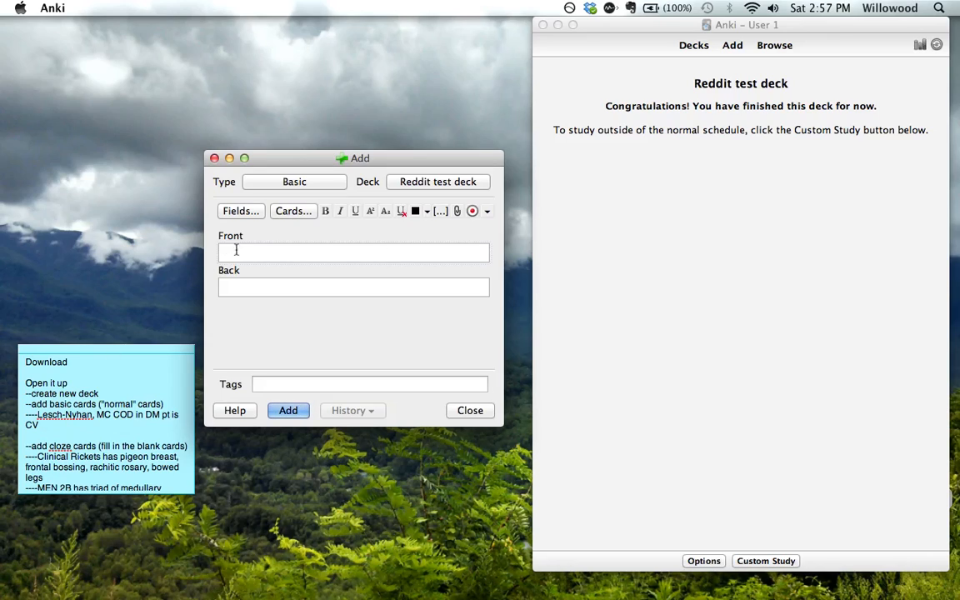
Add a card asking the enzyme deficiency in Lesch-Nyhan syndrome, answered HGPRT.
{"action": "type", "text": "There"}
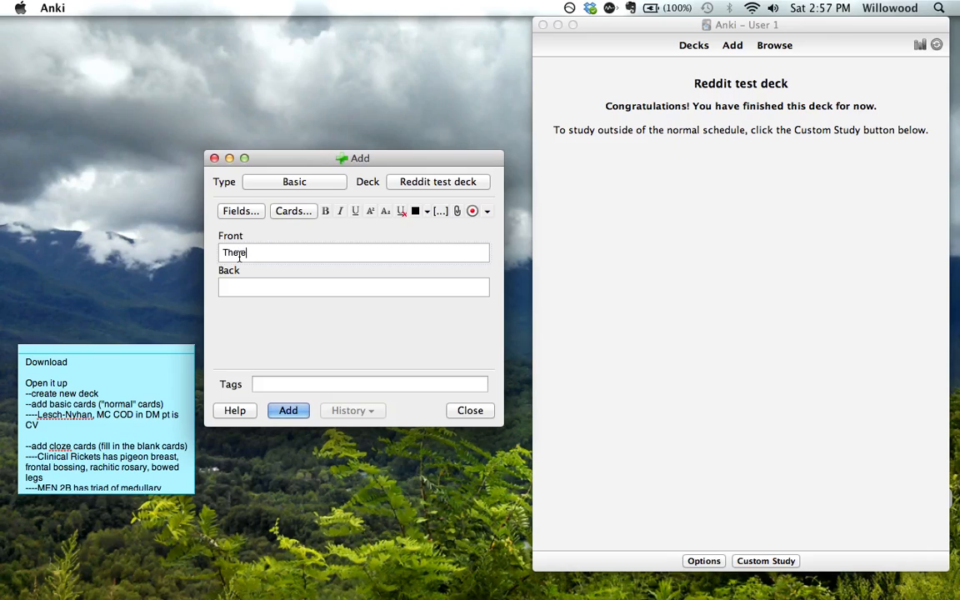
{"action": "type", "text": "enzyme deficiency i"}
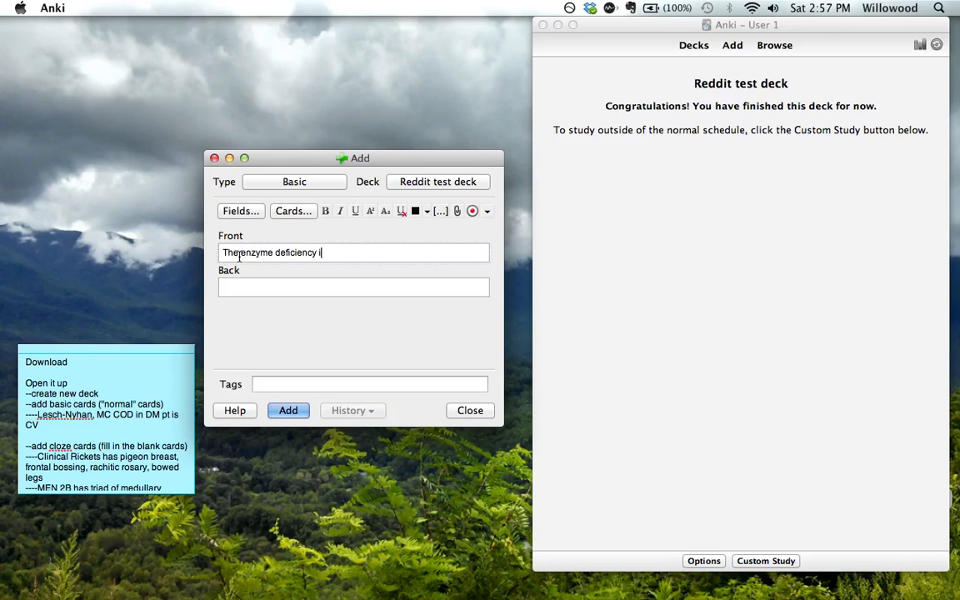
{"action": "type", "text": "n Lesch-Nyha"}
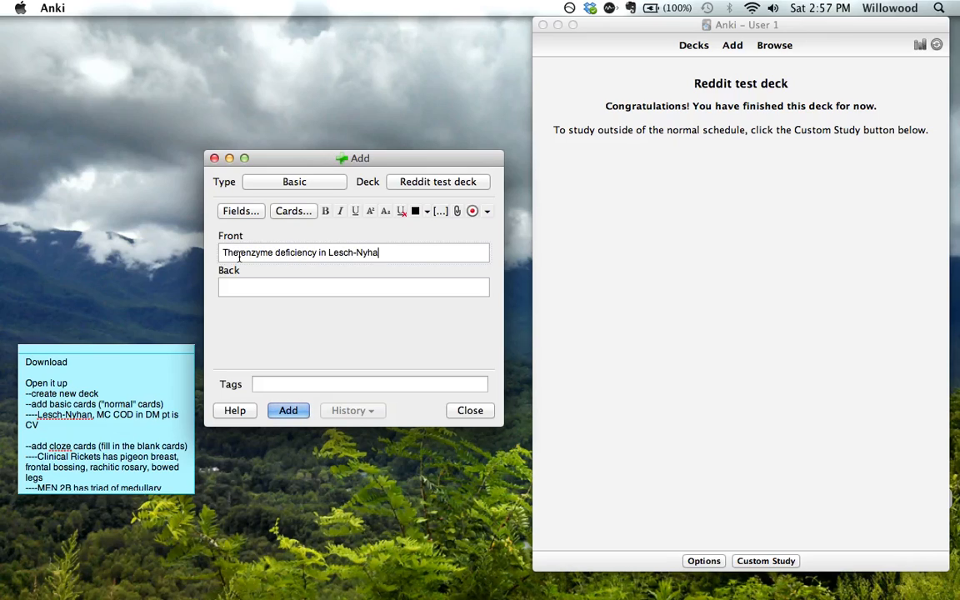
{"action": "type", "text": "syndrome is"}
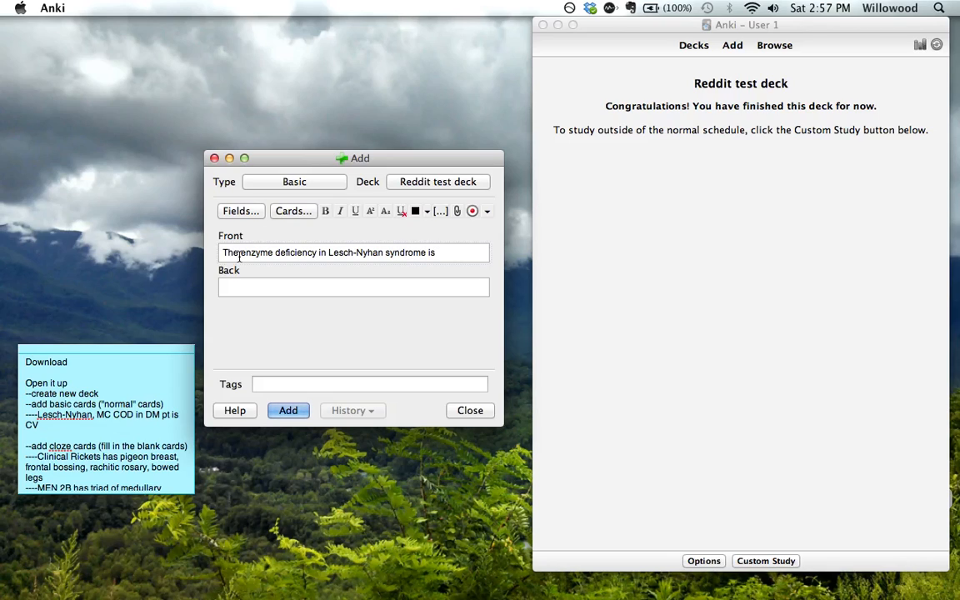
{"action": "type", "text": "Hg"}
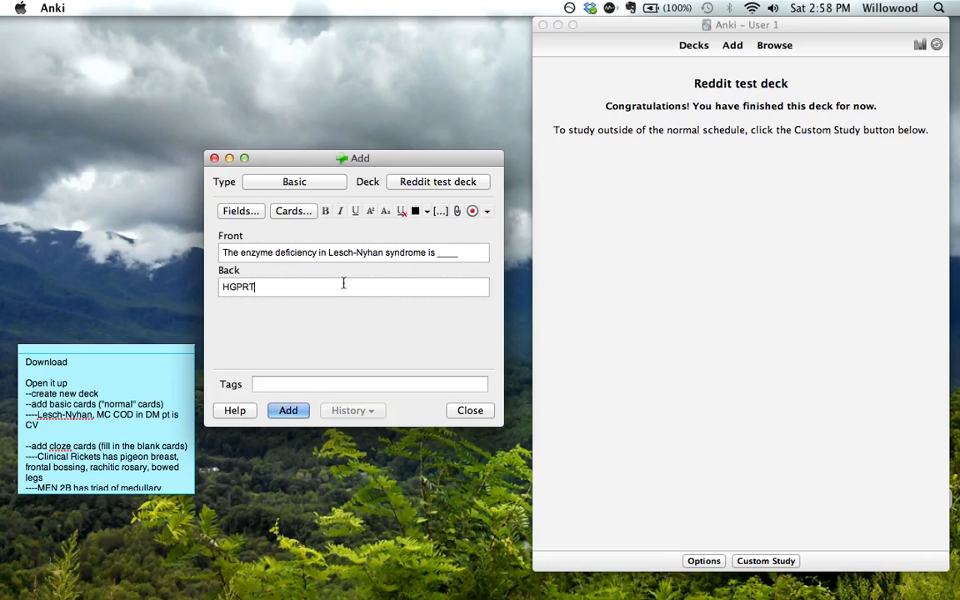
{"action": "left_click", "coordinate": [287, 410]}
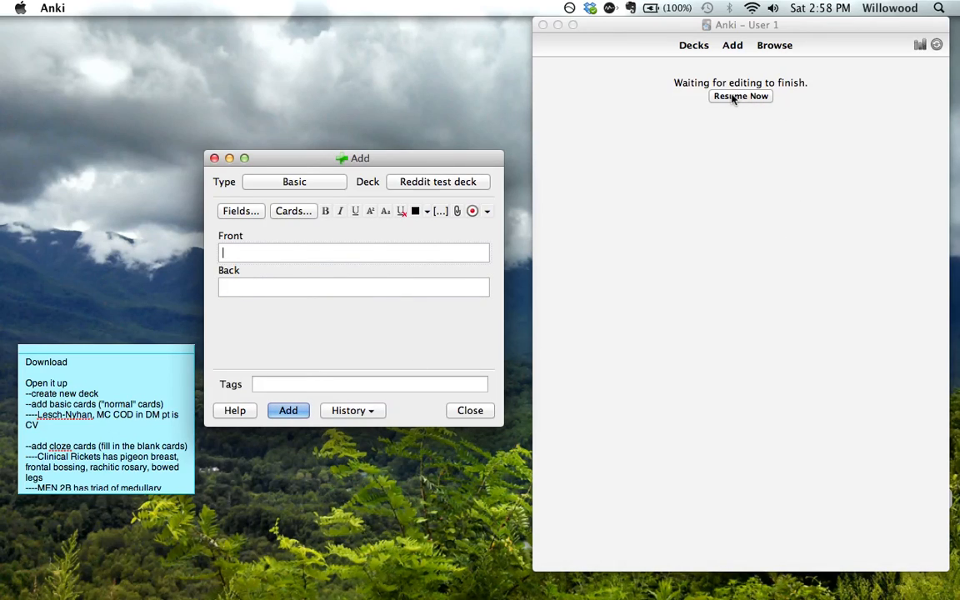
{"action": "mouse_move", "coordinate": [649, 193]}
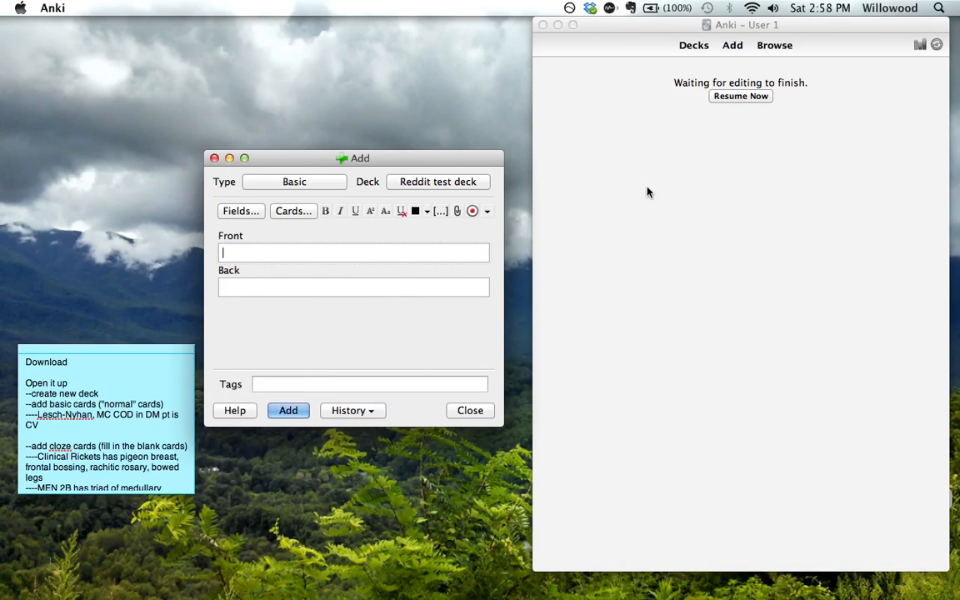
{"action": "mouse_move", "coordinate": [406, 273]}
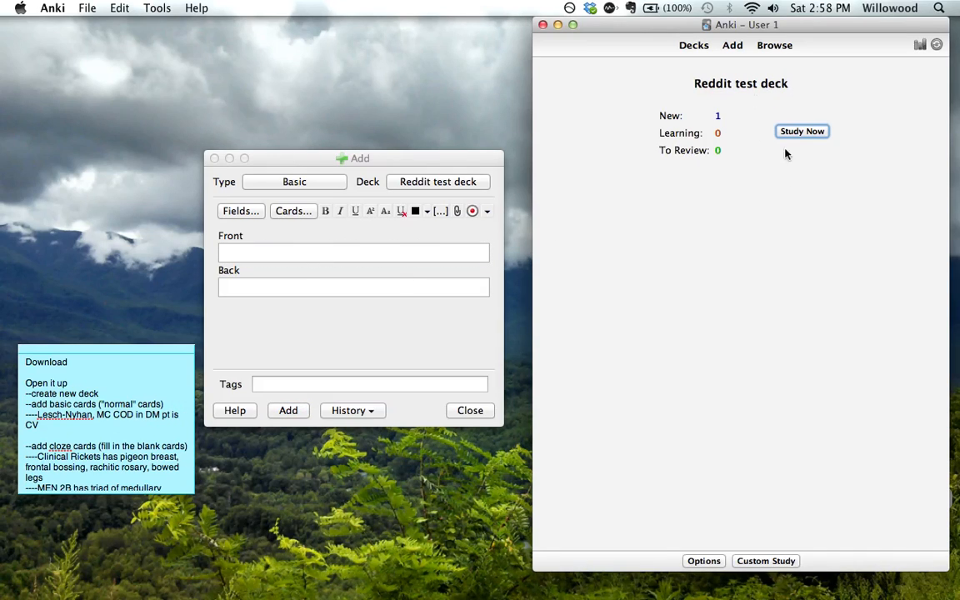
Start studying Reddit test deck and reveal the Lesch-Nyhan card's HGPRT answer.
{"action": "left_click", "coordinate": [800, 130]}
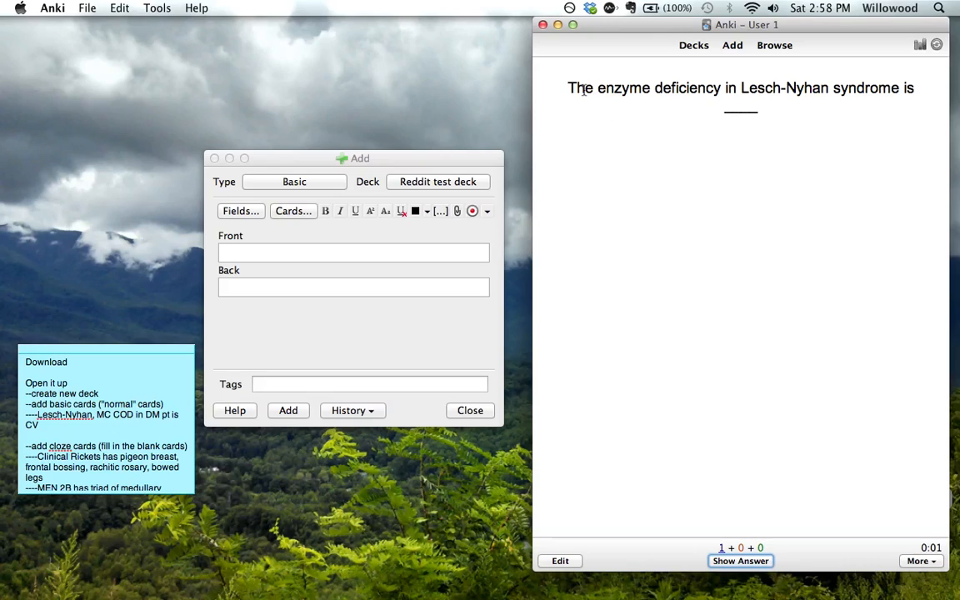
{"action": "mouse_move", "coordinate": [650, 176]}
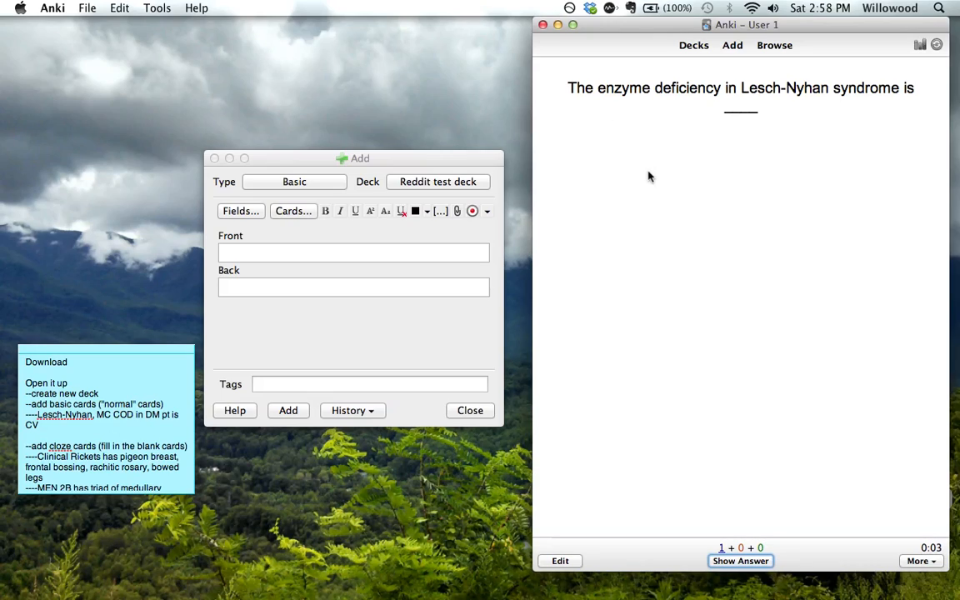
{"action": "left_click", "coordinate": [740, 560]}
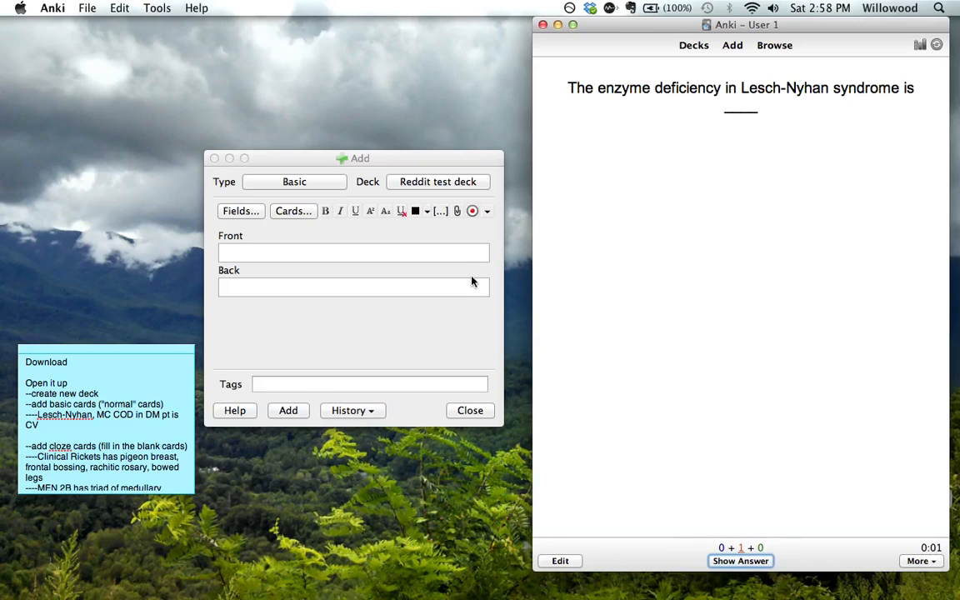
{"action": "mouse_move", "coordinate": [731, 515]}
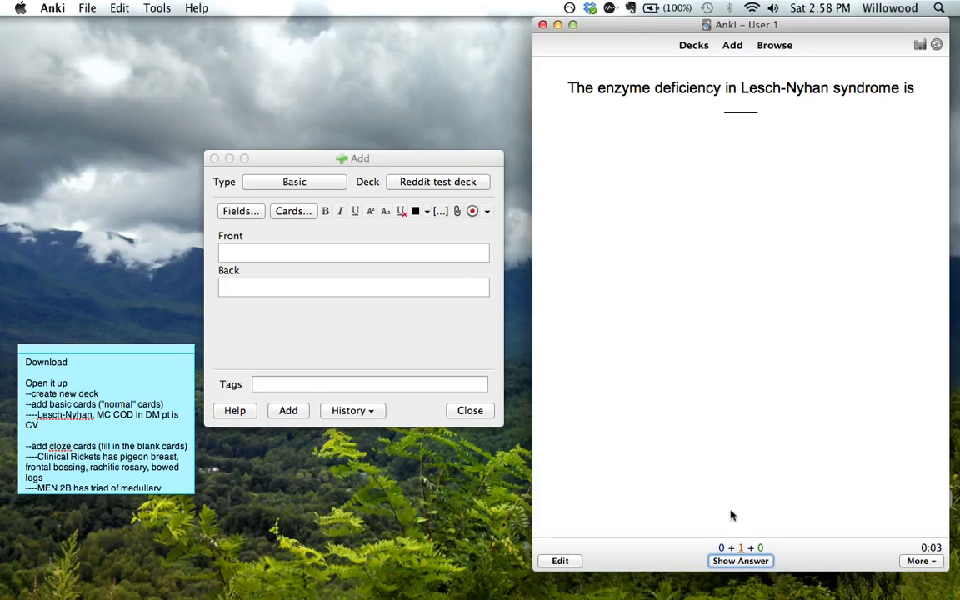
{"action": "mouse_move", "coordinate": [728, 418]}
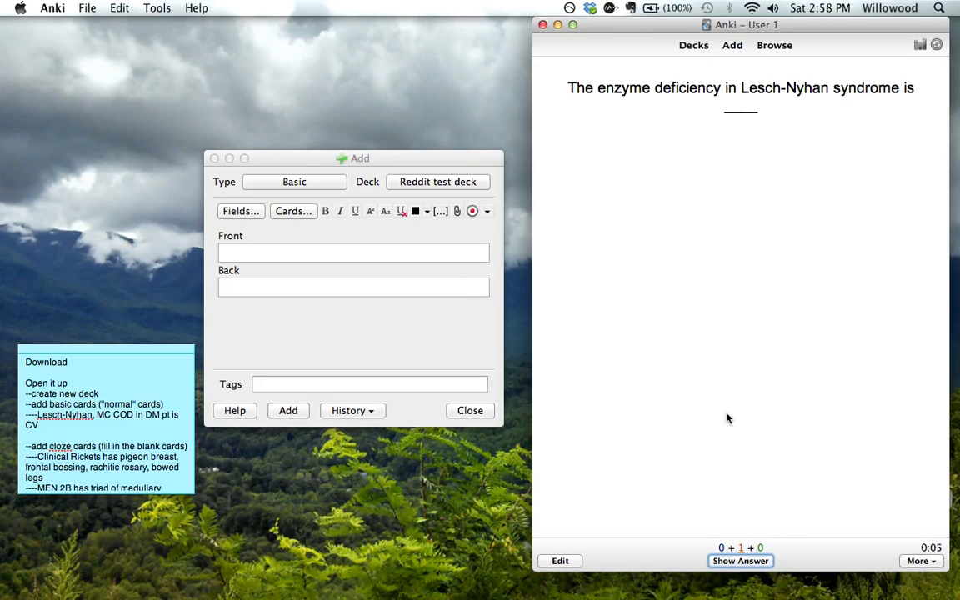
{"action": "mouse_move", "coordinate": [740, 560]}
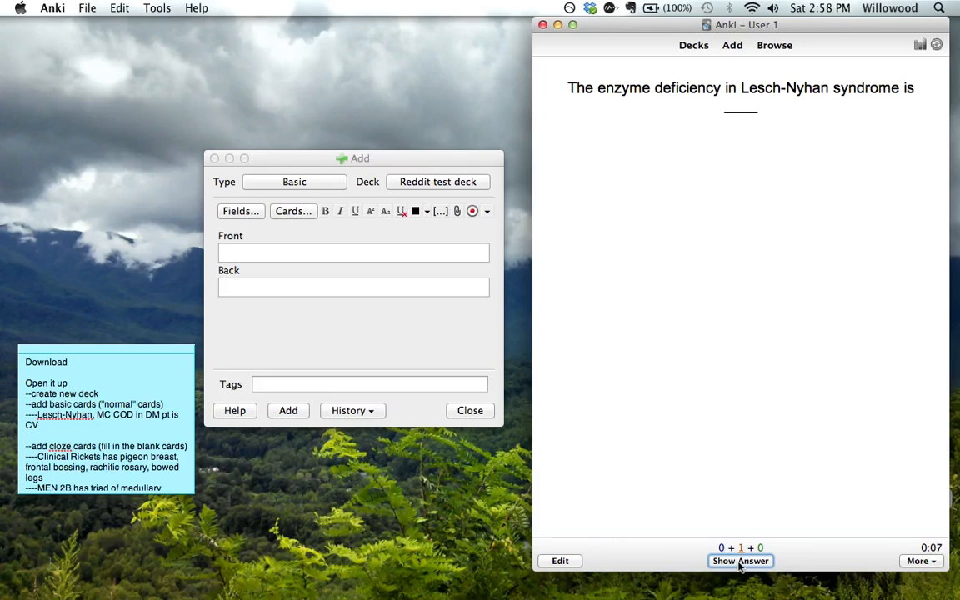
{"action": "left_click", "coordinate": [740, 560]}
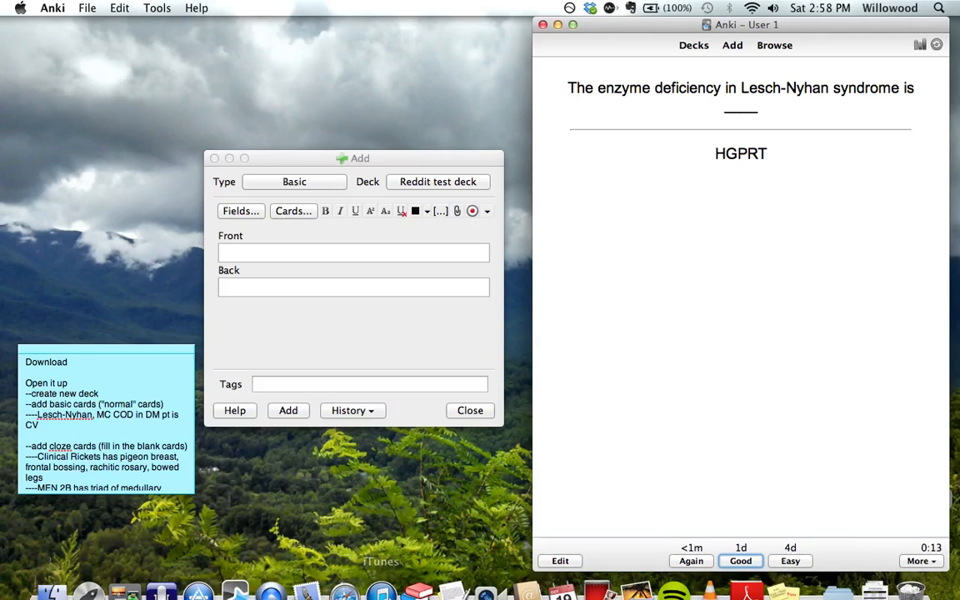
Switch to Safari's page showing Wired's forgetting-curve graph ff_wozniak_graph_f.jpg.
{"action": "left_click", "coordinate": [270, 570]}
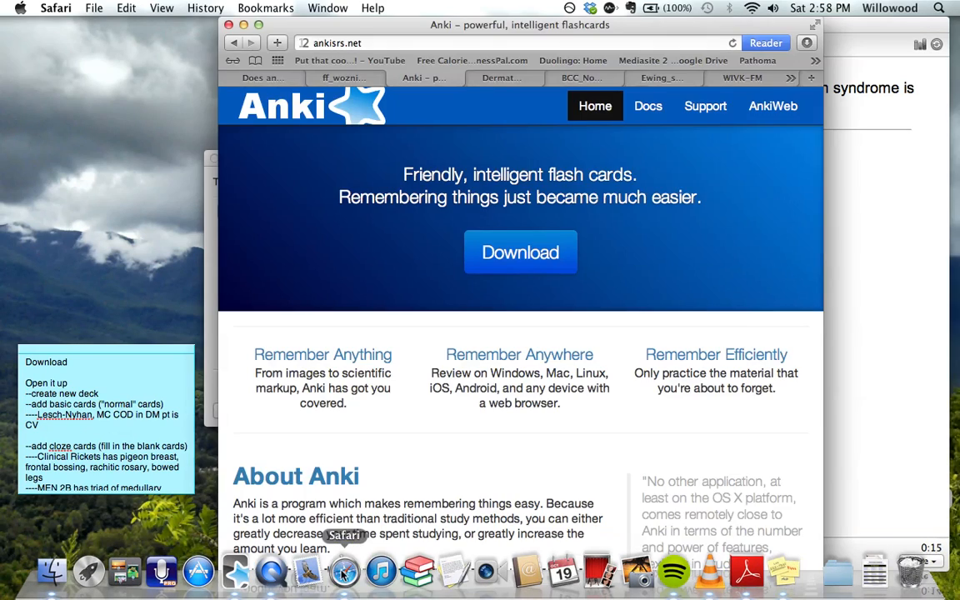
{"action": "left_click", "coordinate": [341, 79]}
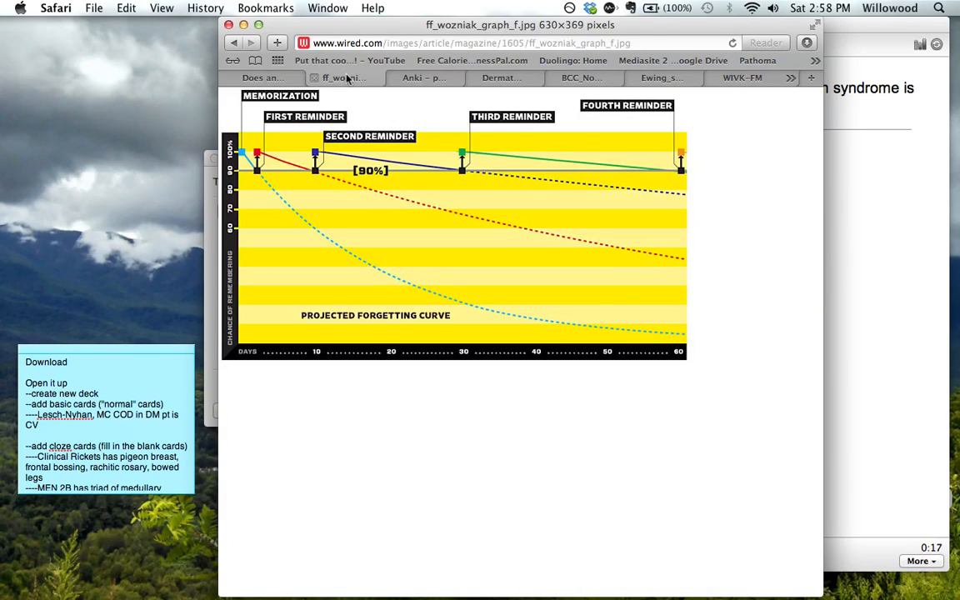
{"action": "mouse_move", "coordinate": [430, 218]}
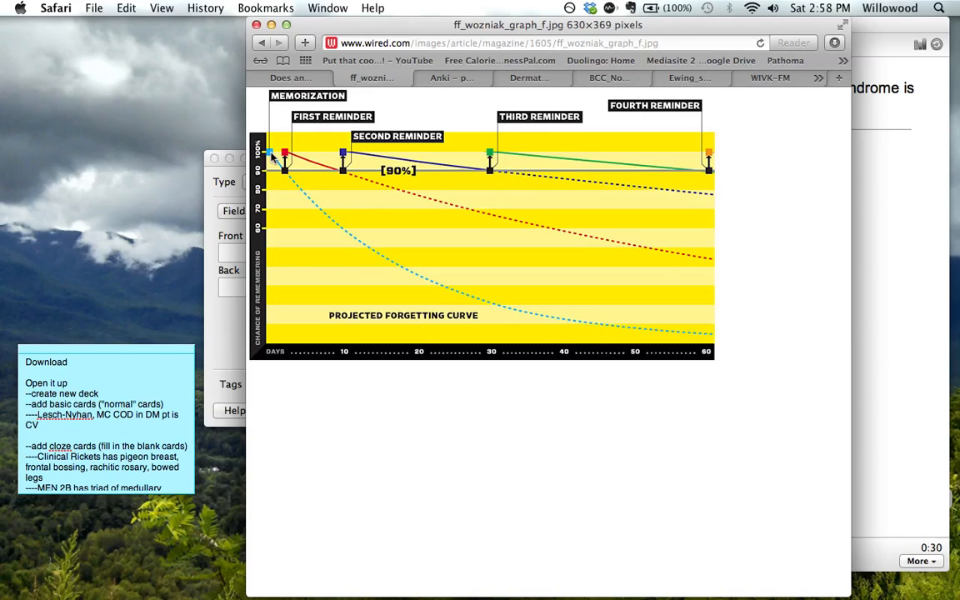
{"action": "mouse_move", "coordinate": [290, 171]}
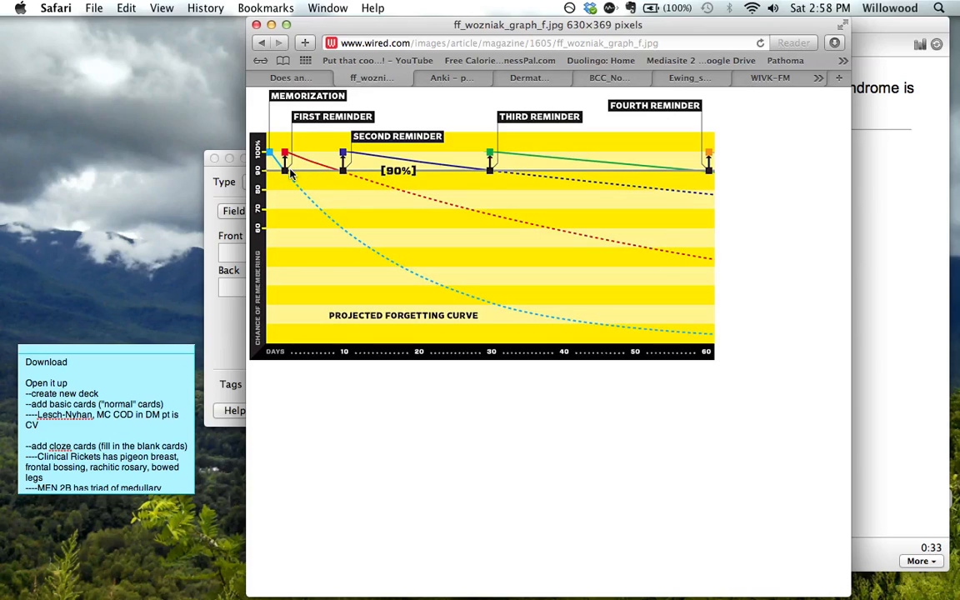
{"action": "mouse_move", "coordinate": [304, 176]}
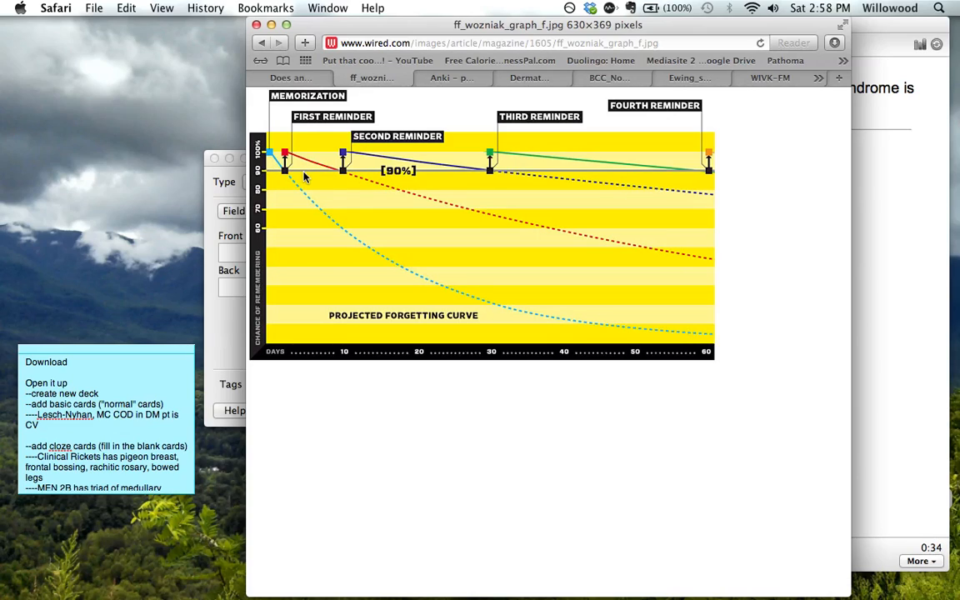
{"action": "mouse_move", "coordinate": [292, 160]}
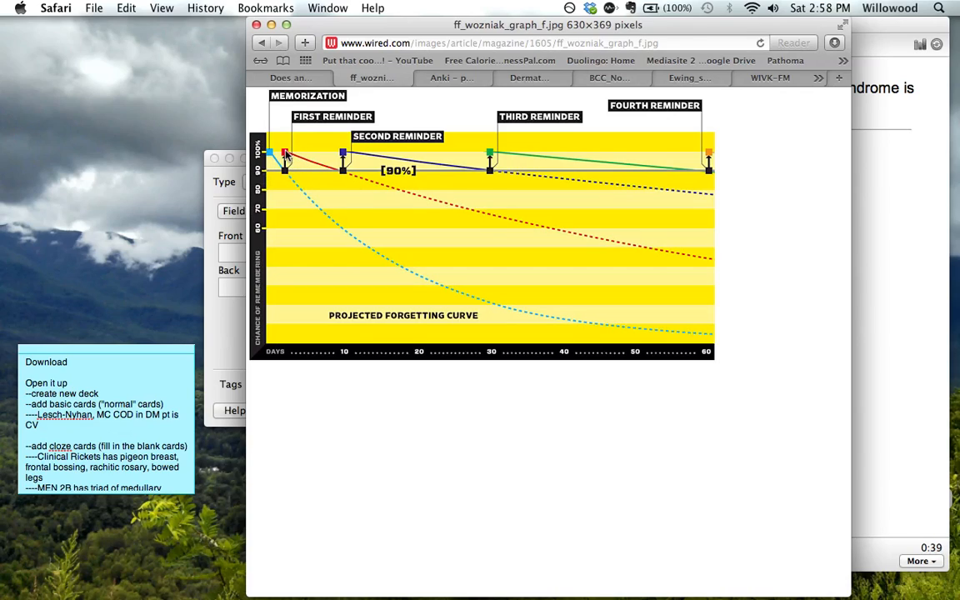
{"action": "mouse_move", "coordinate": [468, 302]}
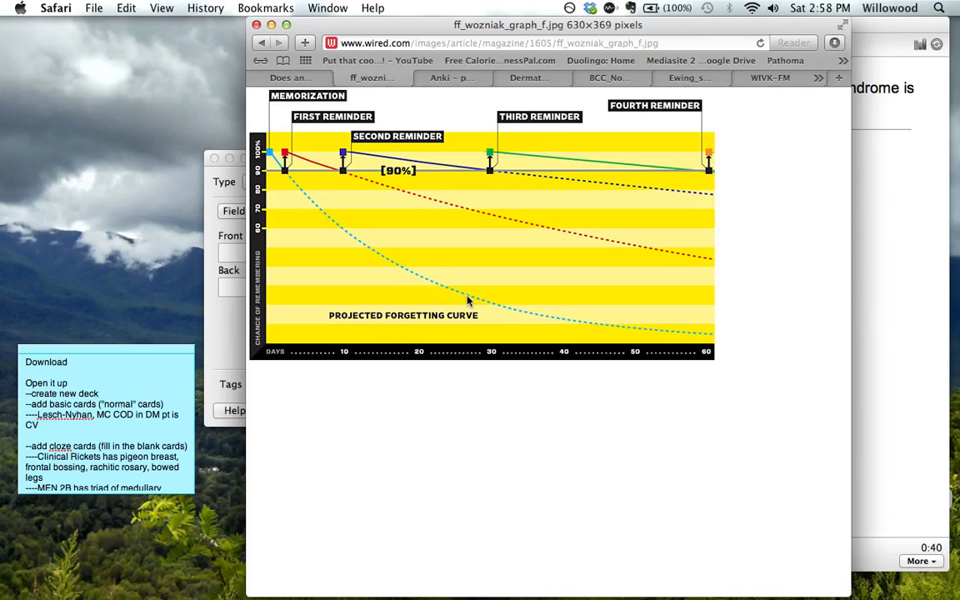
{"action": "mouse_move", "coordinate": [275, 157]}
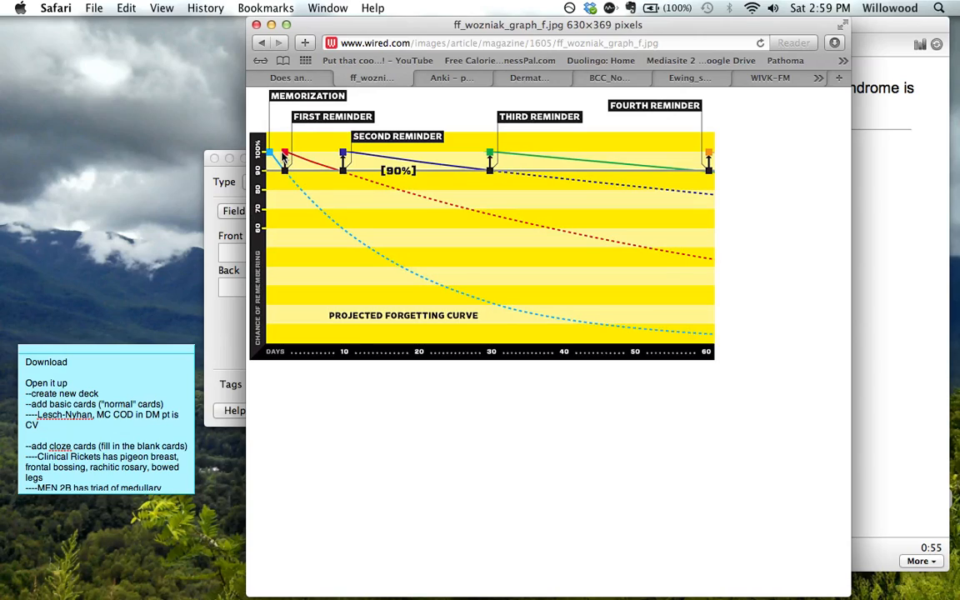
{"action": "mouse_move", "coordinate": [333, 160]}
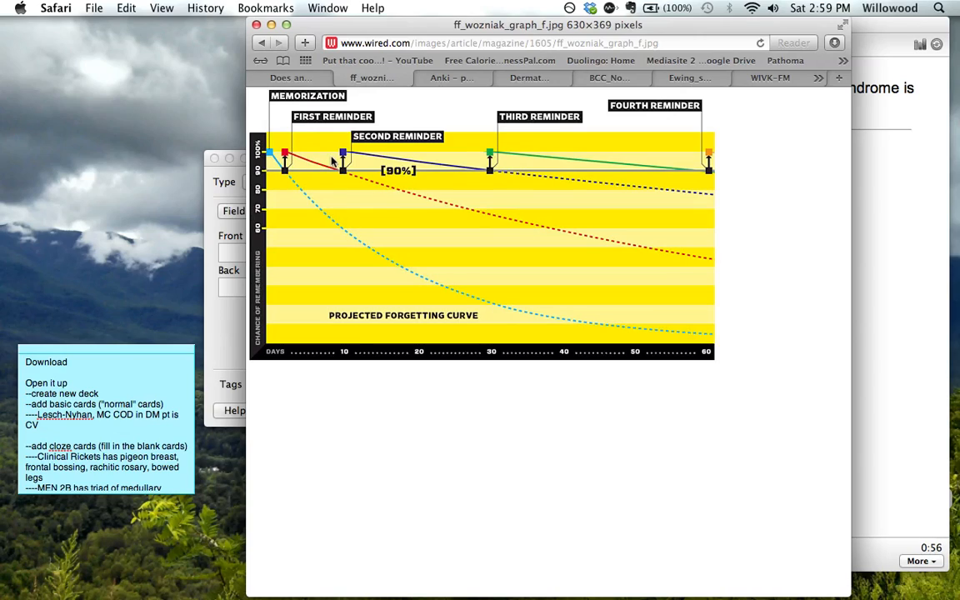
{"action": "mouse_move", "coordinate": [470, 153]}
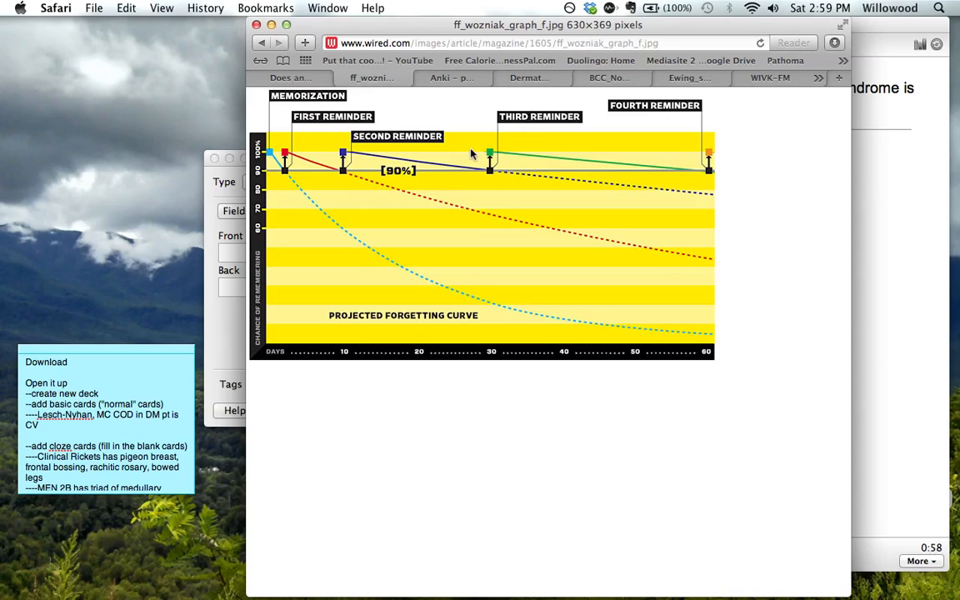
{"action": "mouse_move", "coordinate": [350, 330]}
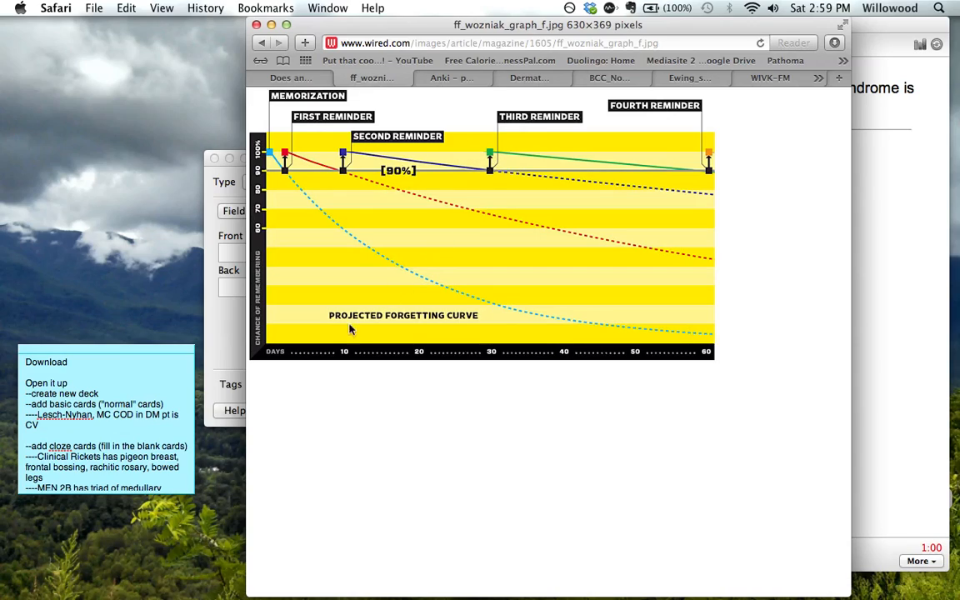
{"action": "mouse_move", "coordinate": [350, 231]}
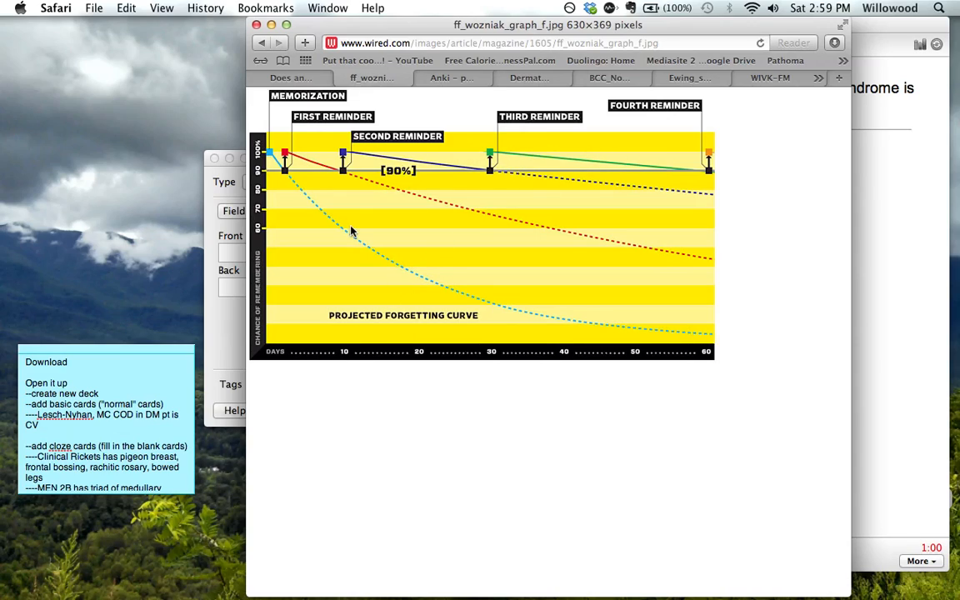
{"action": "mouse_move", "coordinate": [331, 170]}
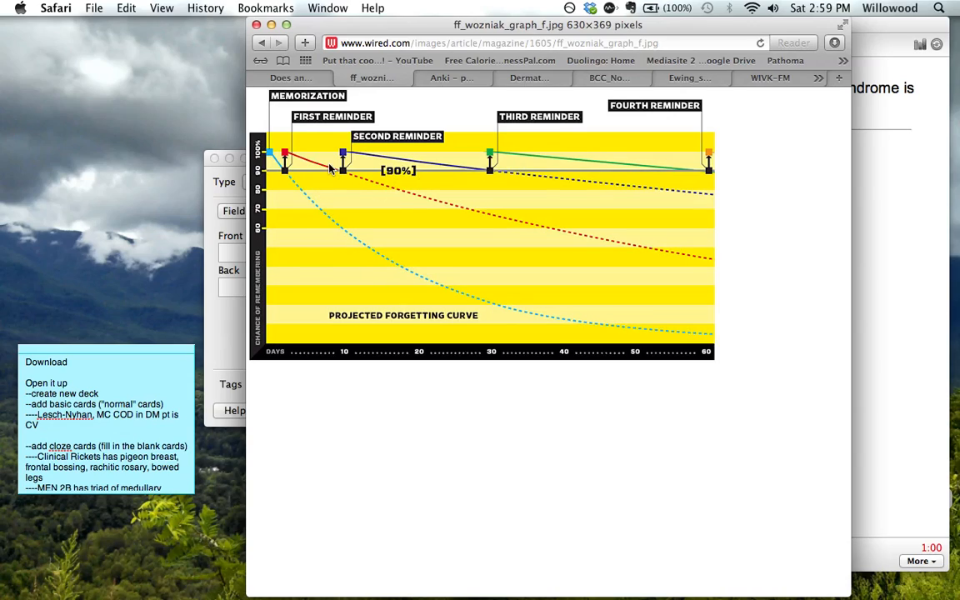
{"action": "mouse_move", "coordinate": [523, 163]}
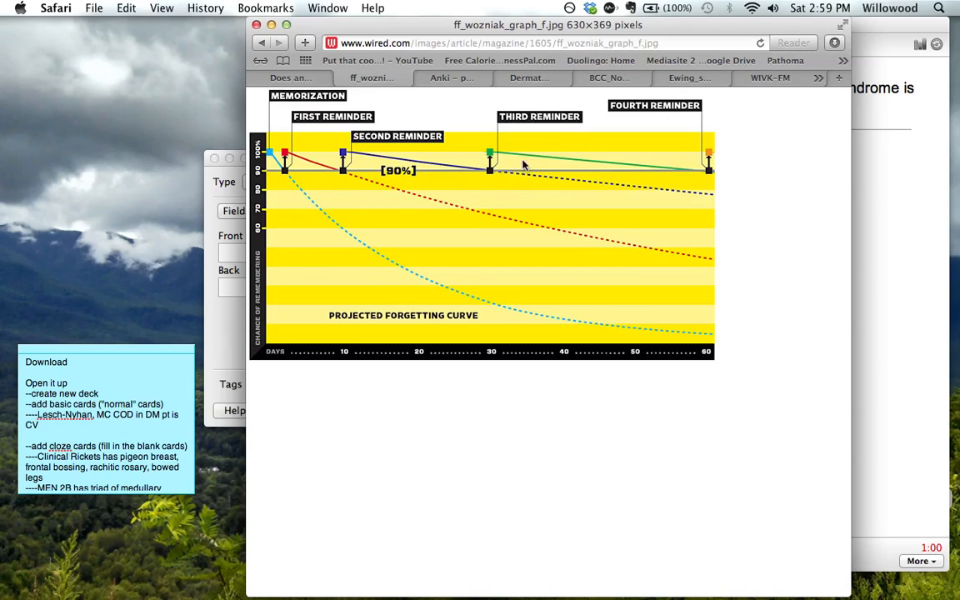
{"action": "mouse_move", "coordinate": [363, 240]}
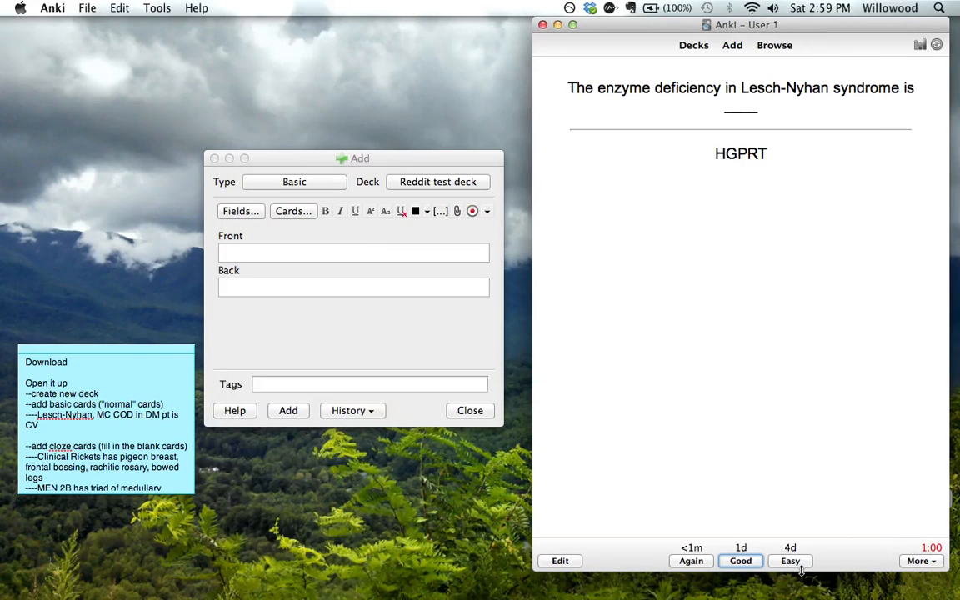
{"action": "mouse_move", "coordinate": [767, 407]}
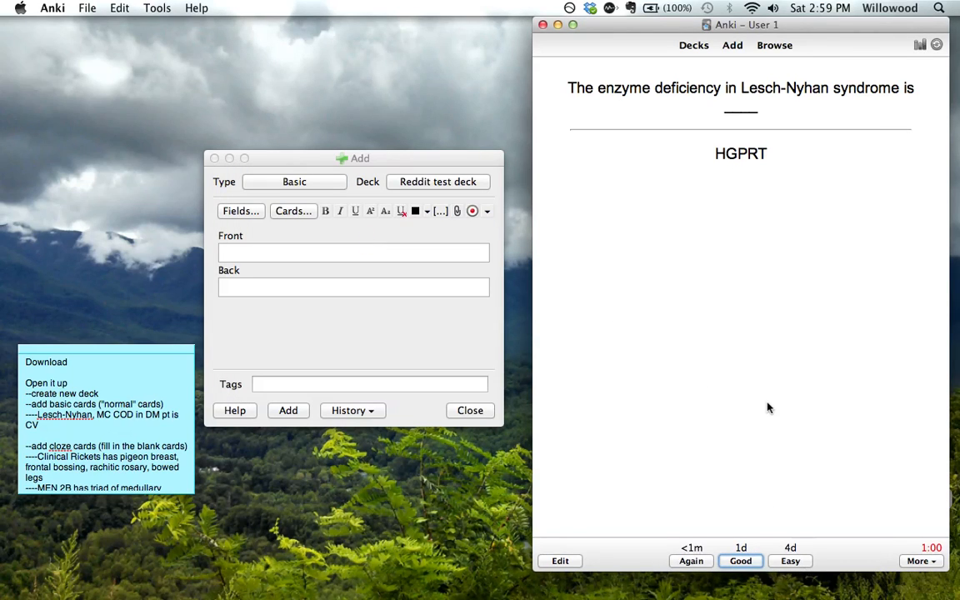
{"action": "mouse_move", "coordinate": [620, 514]}
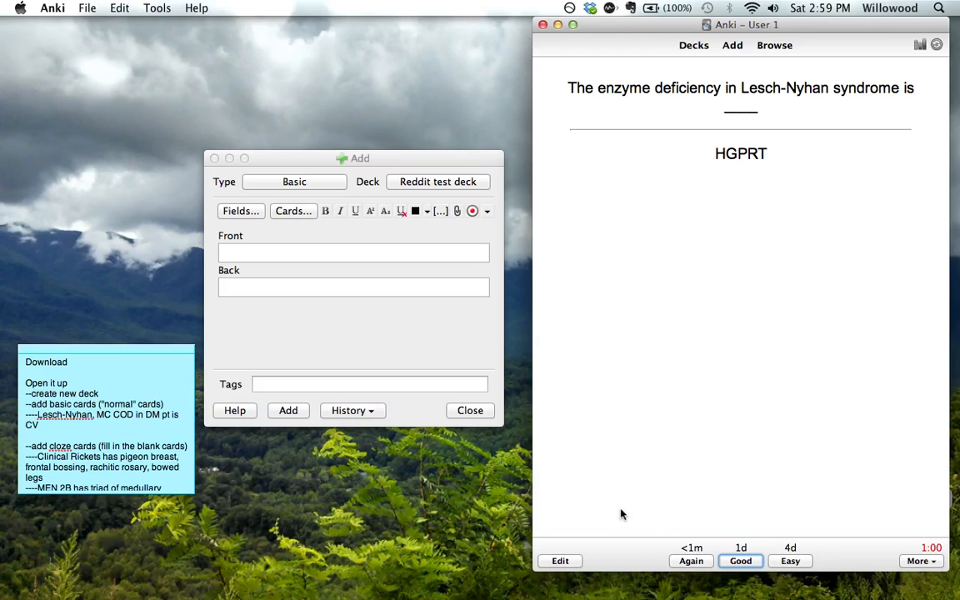
Rate the Lesch-Nyhan card Again and reveal its HGPRT answer once more.
{"action": "left_click", "coordinate": [690, 560]}
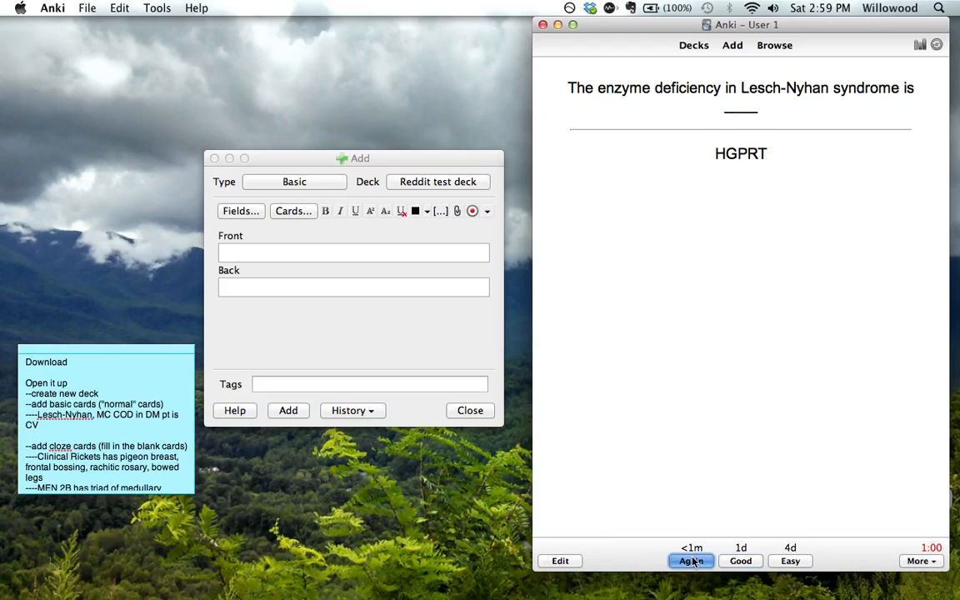
{"action": "left_click", "coordinate": [690, 560]}
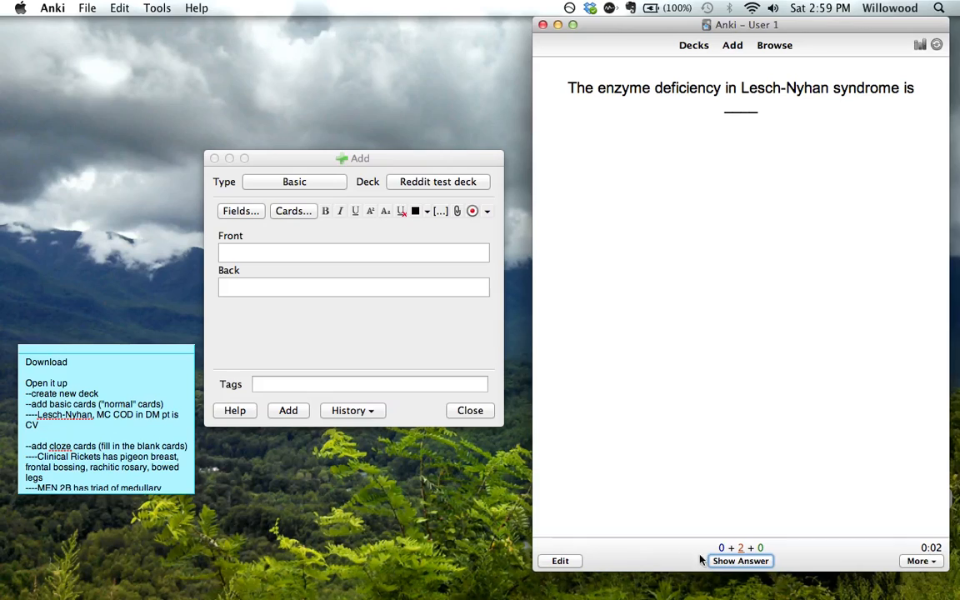
{"action": "left_click", "coordinate": [740, 560]}
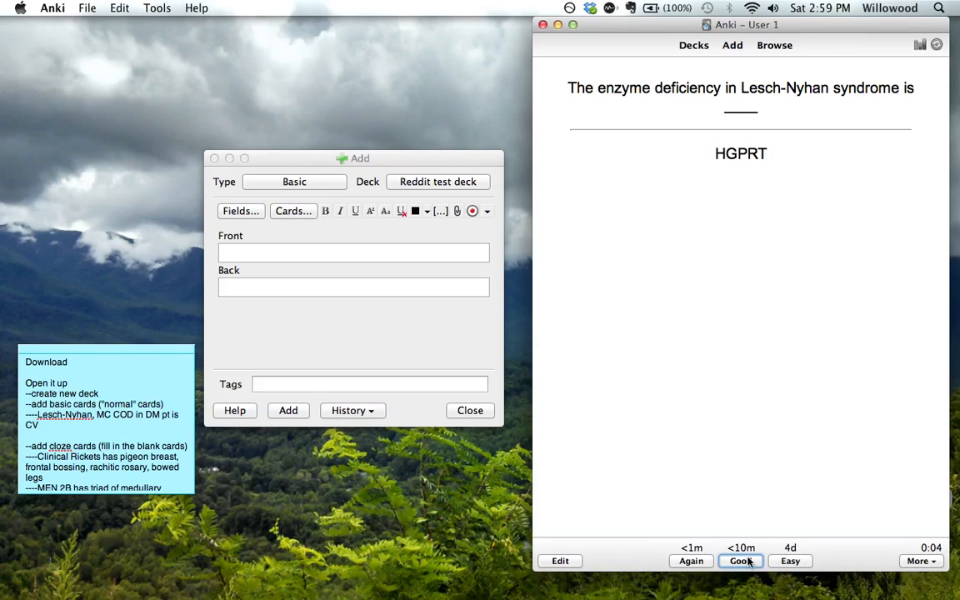
{"action": "mouse_move", "coordinate": [790, 560]}
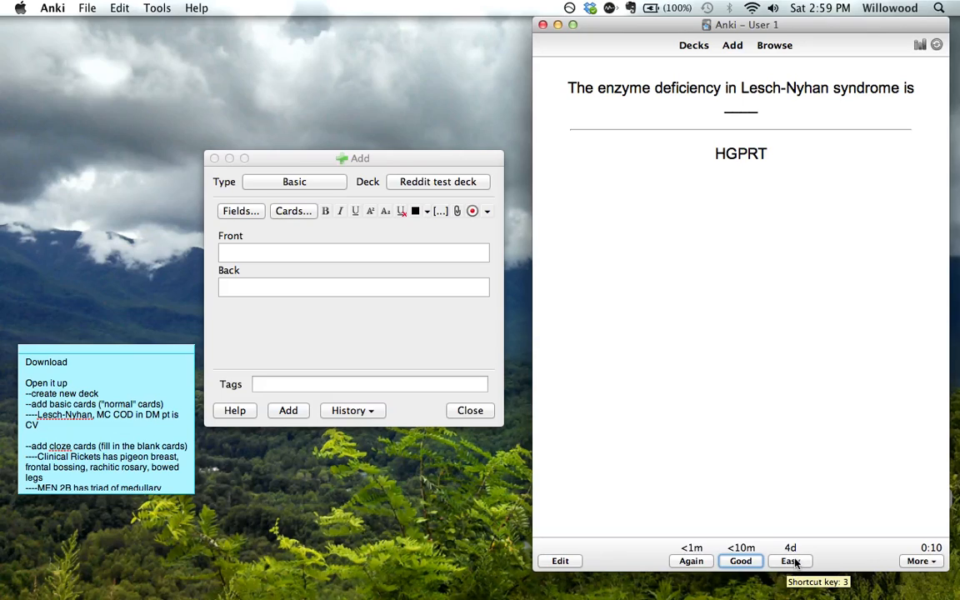
{"action": "mouse_move", "coordinate": [600, 231]}
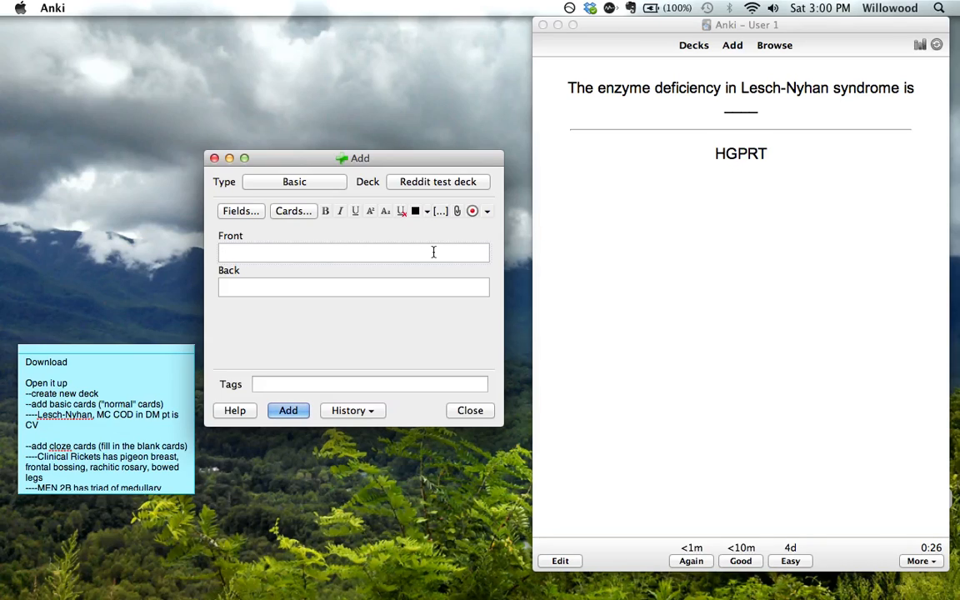
Add a card 'MC COD in DM pt is' answered 'CV dz' to the deck.
{"action": "type", "text": "MC COD in"}
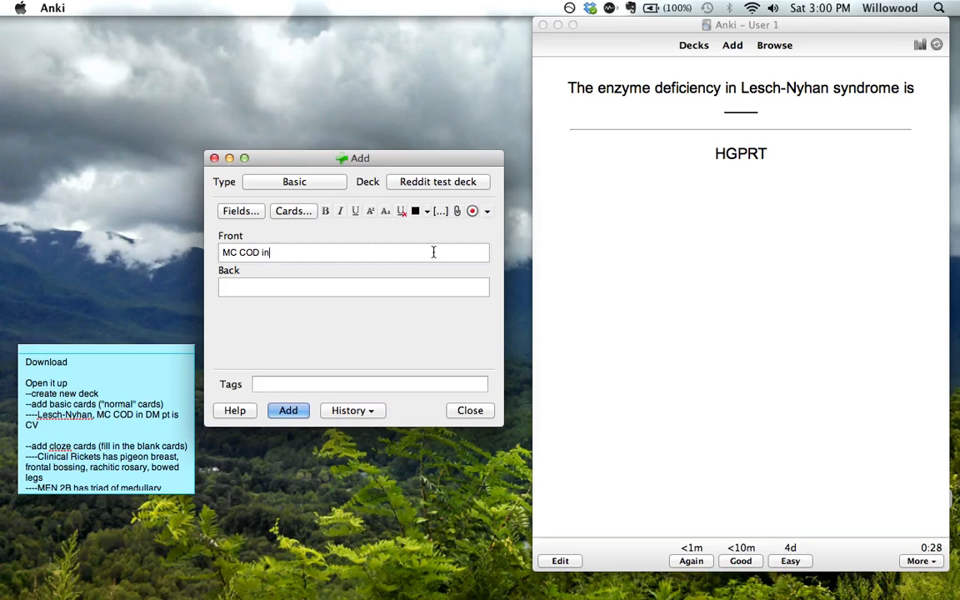
{"action": "type", "text": "DM pt is"}
{"action": "left_click", "coordinate": [354, 288]}
{"action": "type", "text": "CV"}
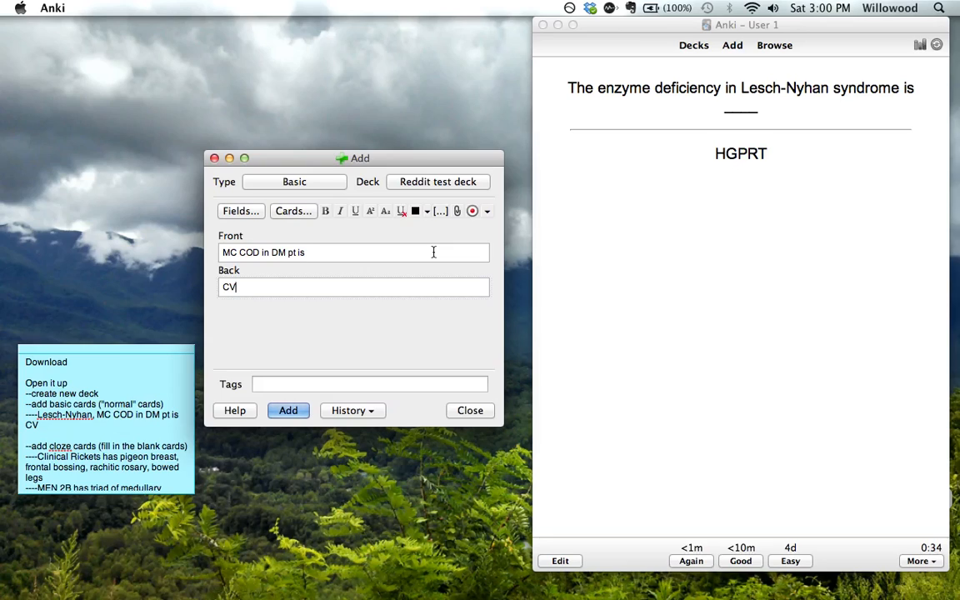
{"action": "type", "text": "dz"}
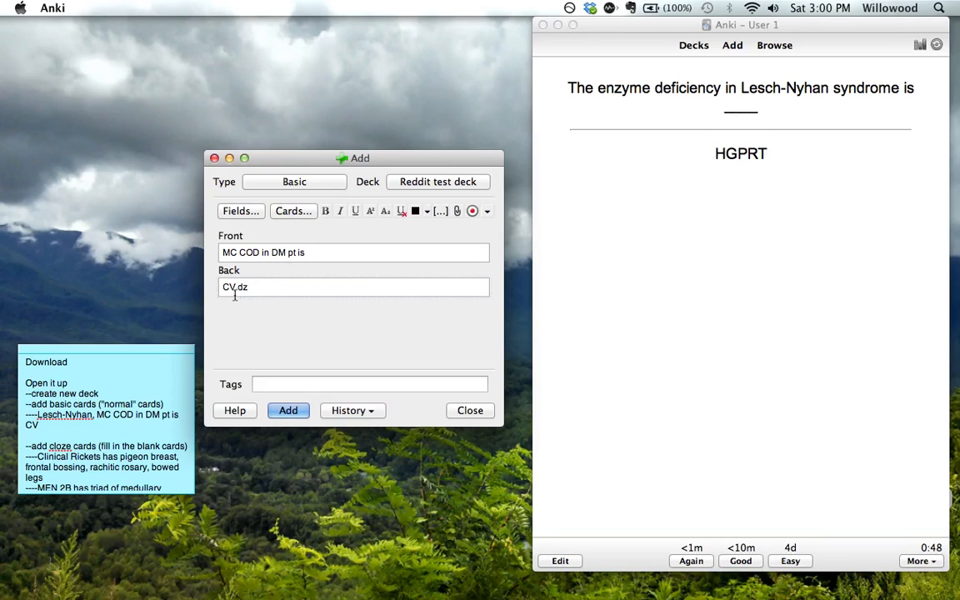
{"action": "left_click", "coordinate": [287, 410]}
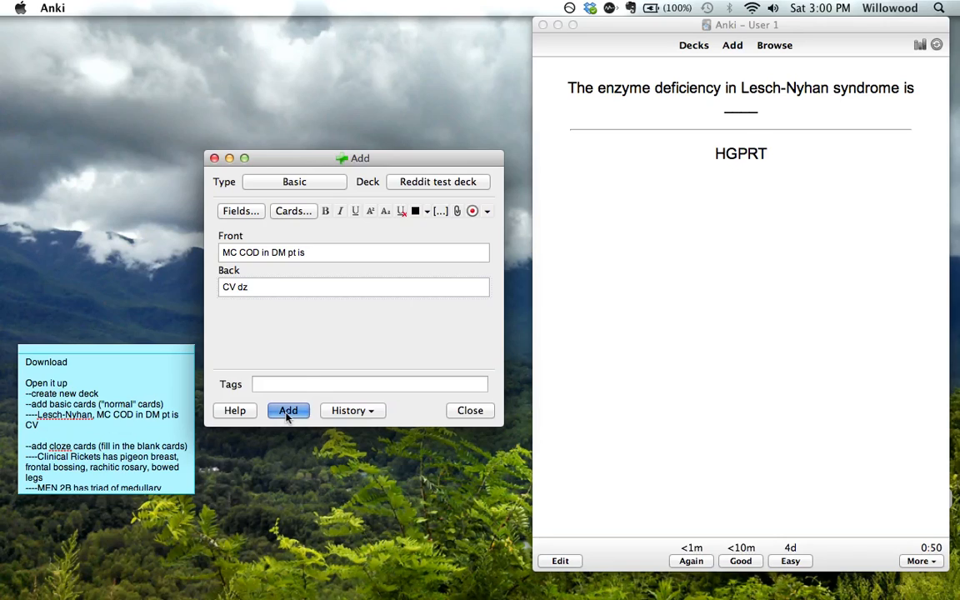
{"action": "left_click", "coordinate": [287, 410]}
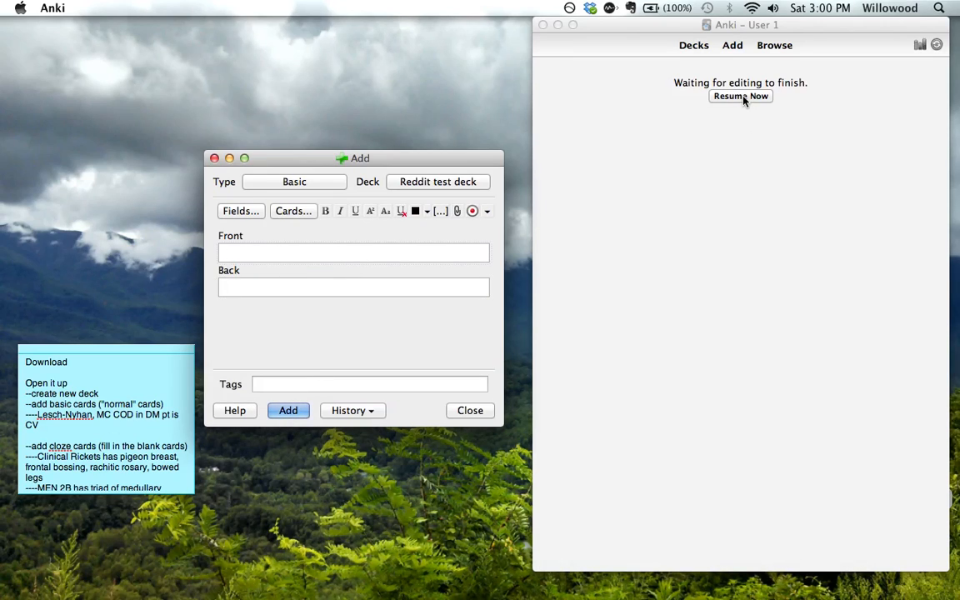
Resume the review and reveal the MC COD card's 'CV dz' answer.
{"action": "left_click", "coordinate": [740, 95]}
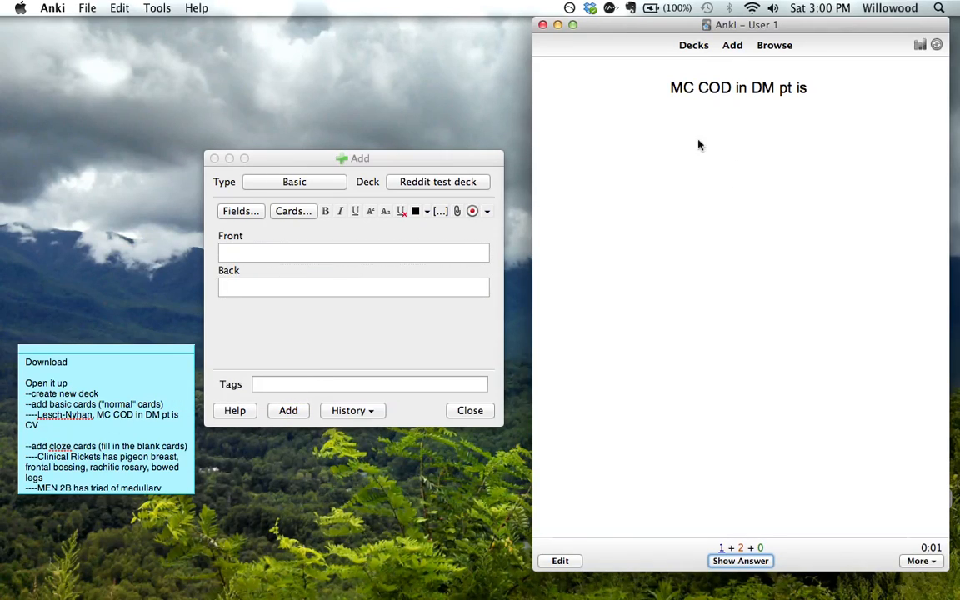
{"action": "mouse_move", "coordinate": [790, 106]}
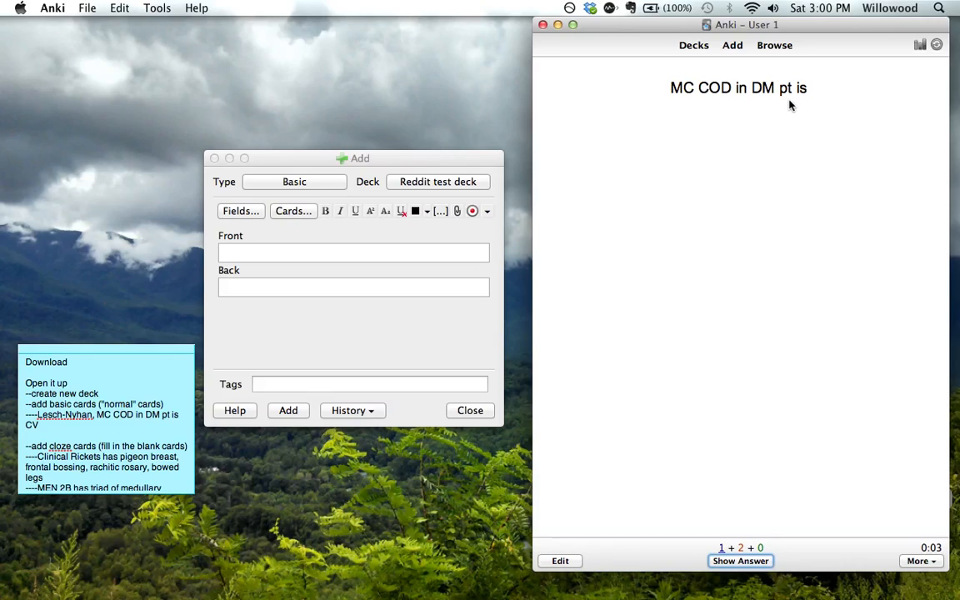
{"action": "left_click", "coordinate": [740, 560]}
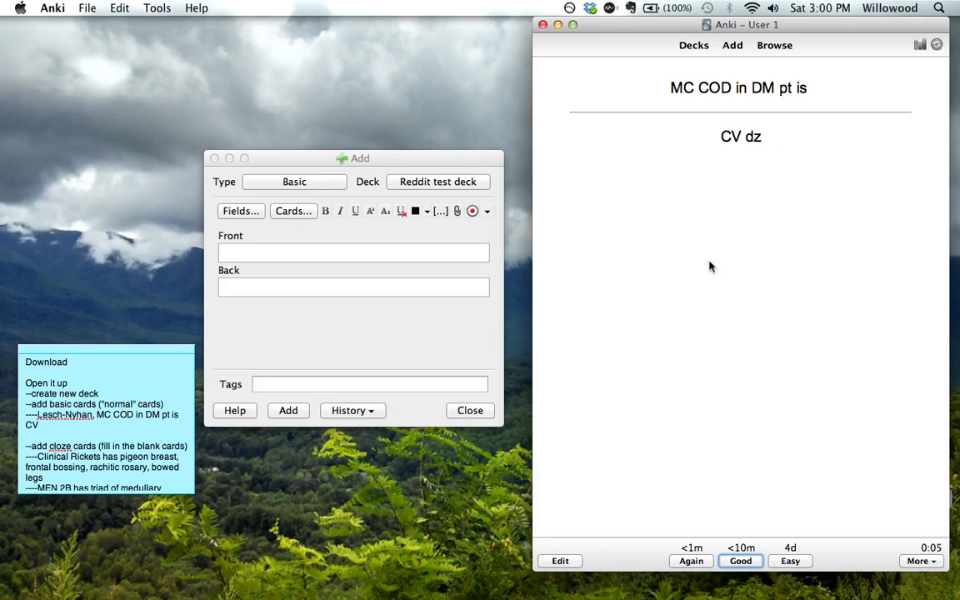
{"action": "mouse_move", "coordinate": [375, 308]}
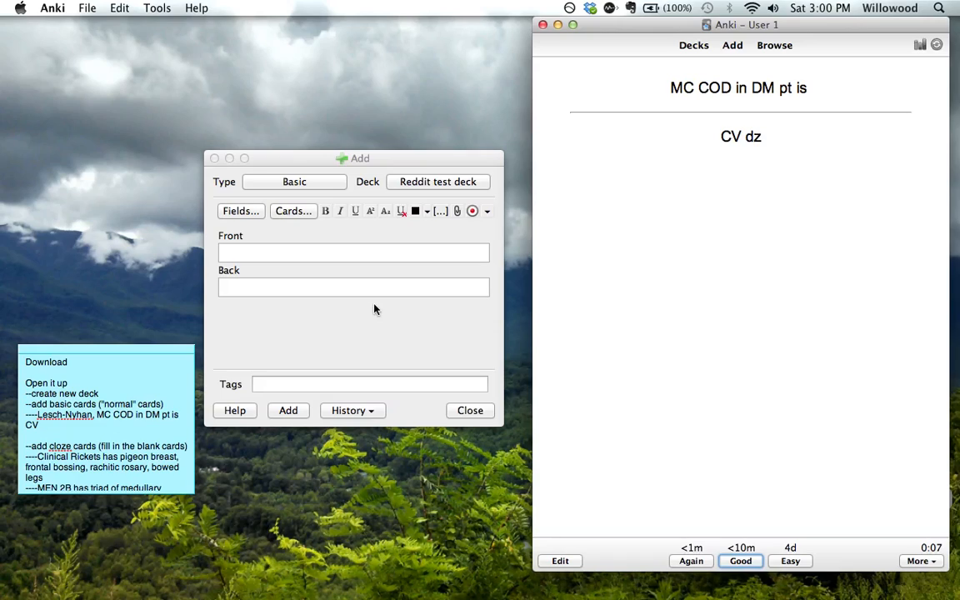
{"action": "mouse_move", "coordinate": [790, 380]}
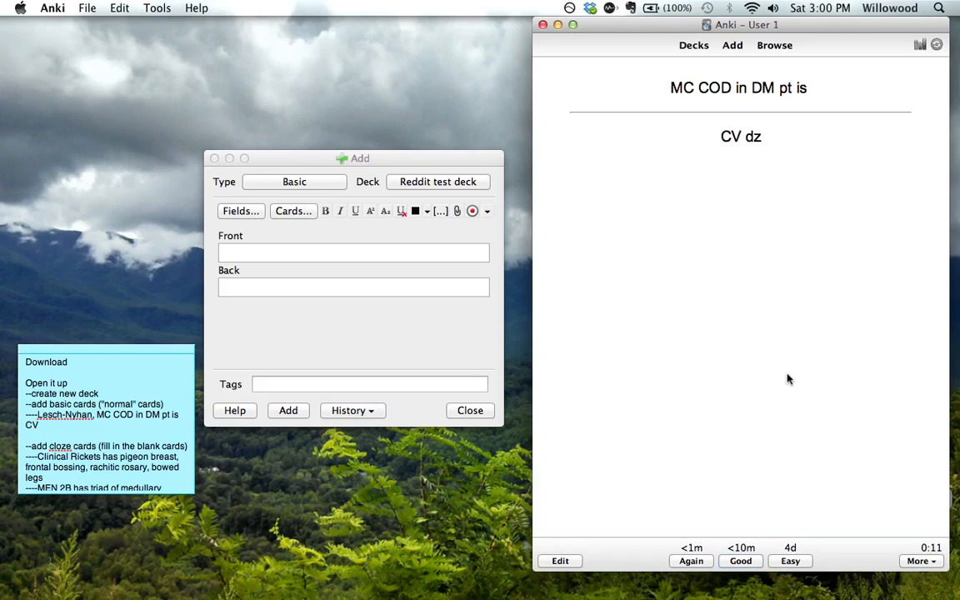
{"action": "mouse_move", "coordinate": [595, 356]}
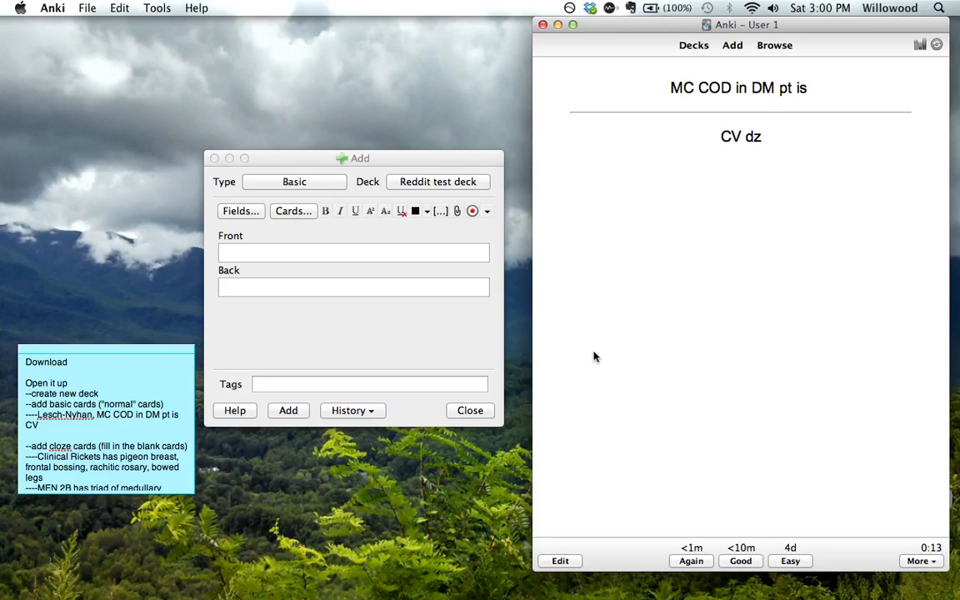
{"action": "mouse_move", "coordinate": [600, 230]}
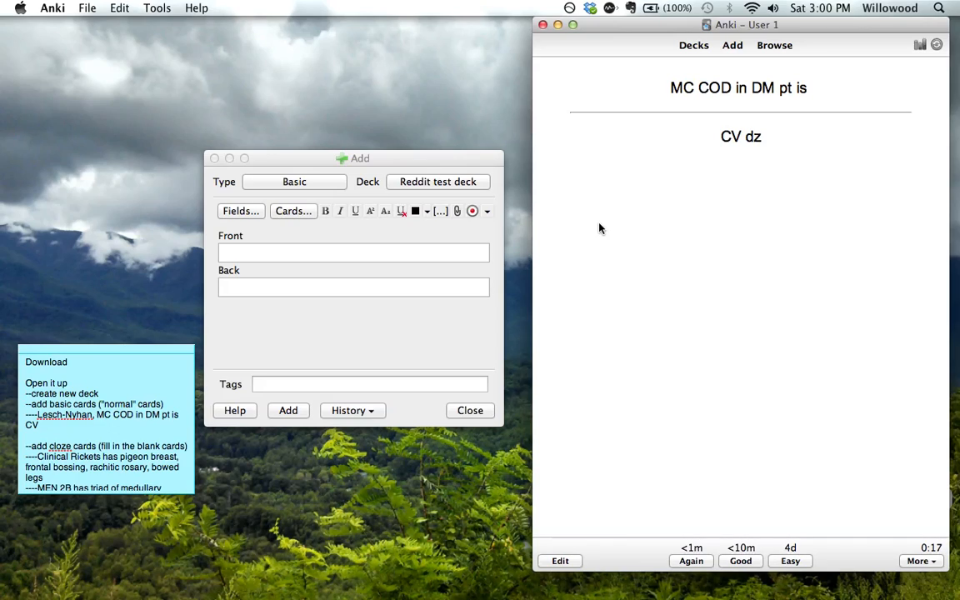
{"action": "mouse_move", "coordinate": [183, 110]}
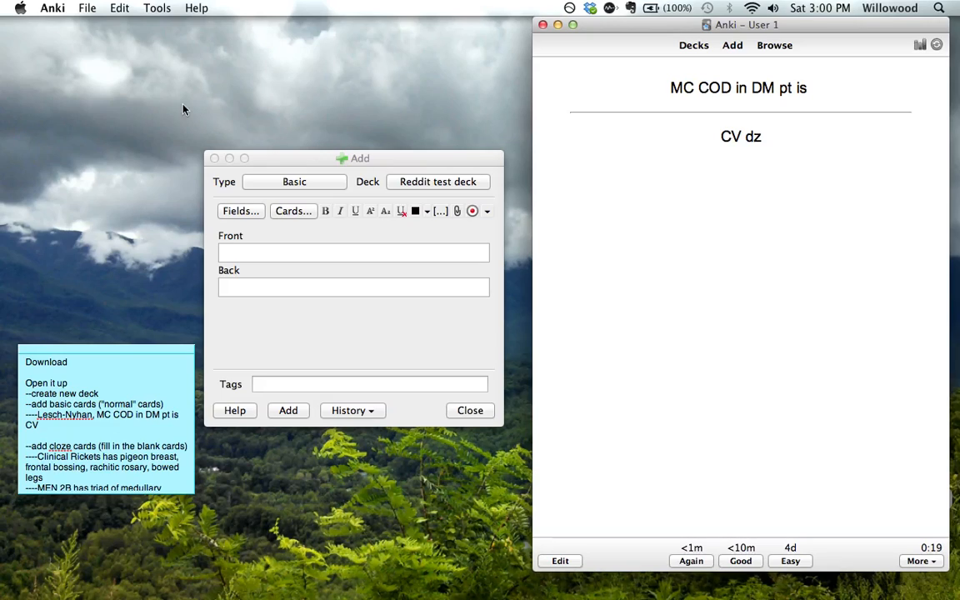